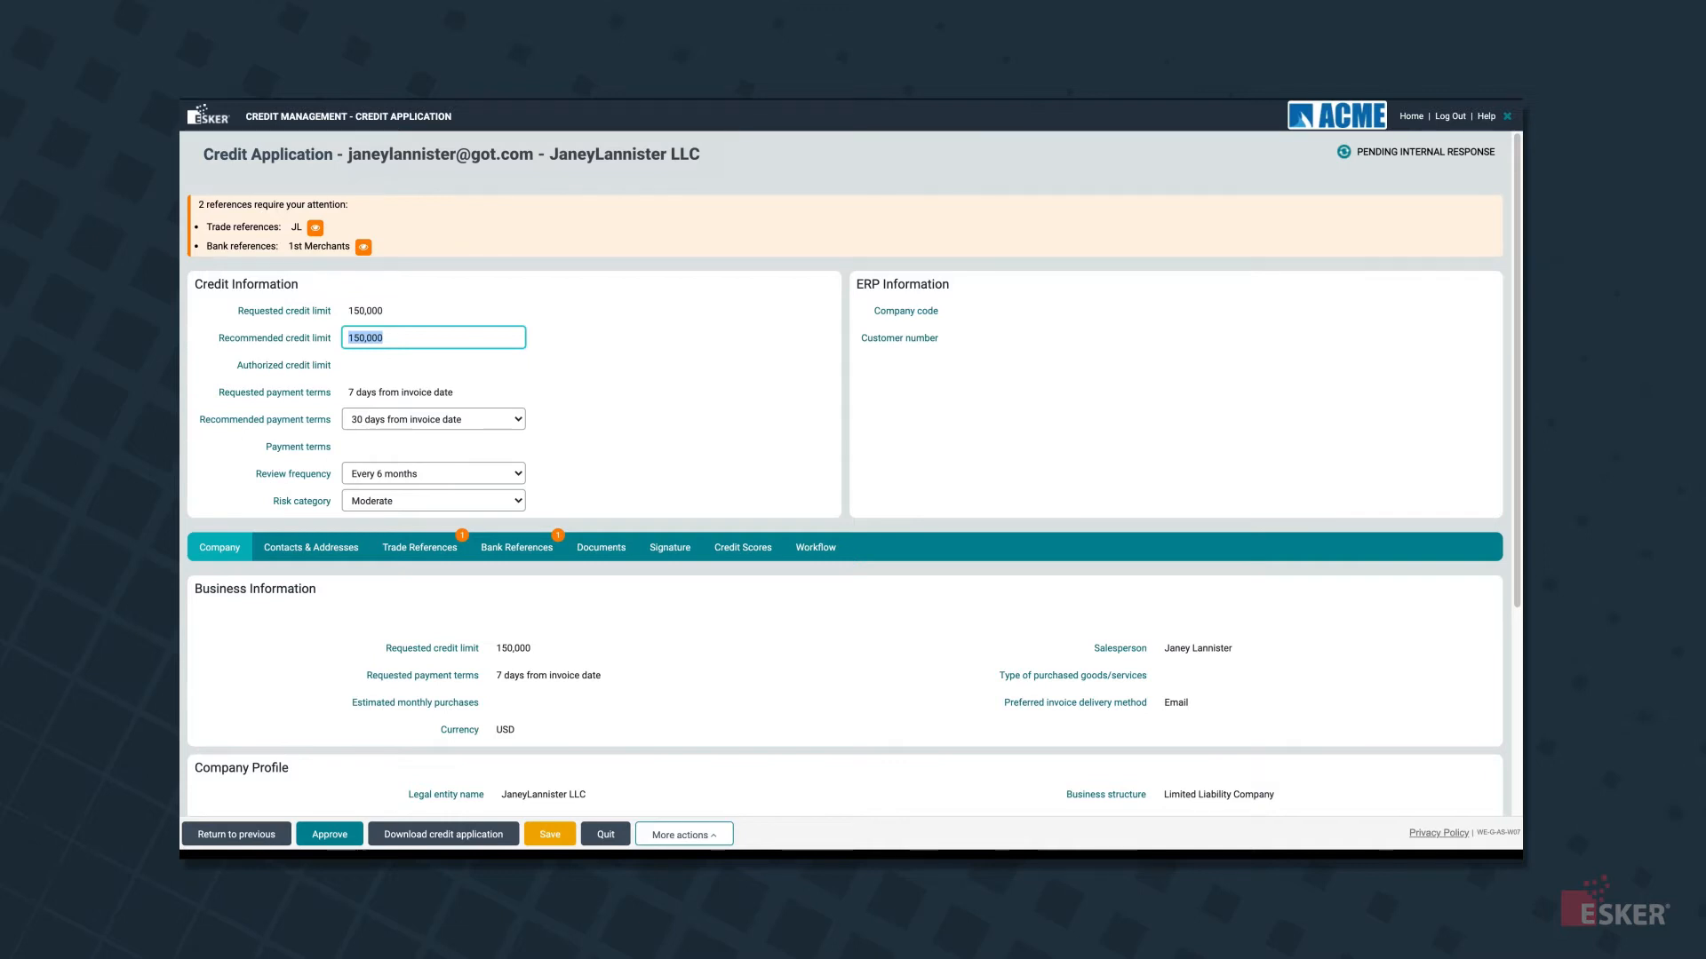
Fetch the Experian and Creditsafe scores on the credit application, then go to the Customers list
click(742, 548)
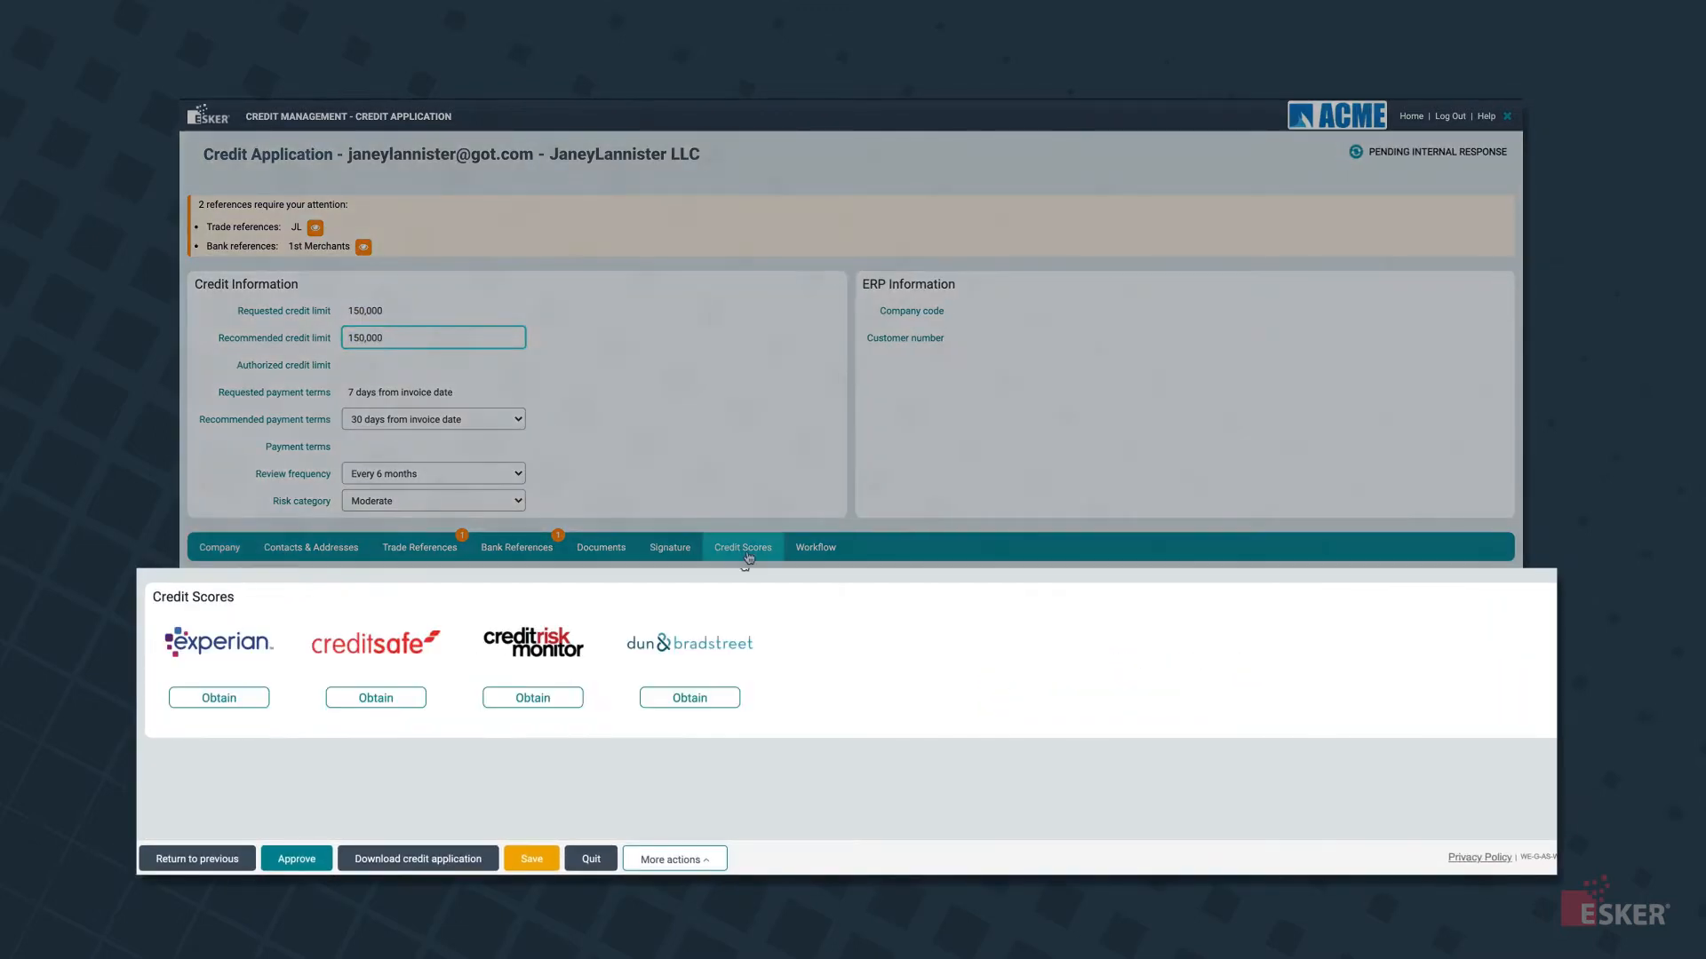
click(217, 697)
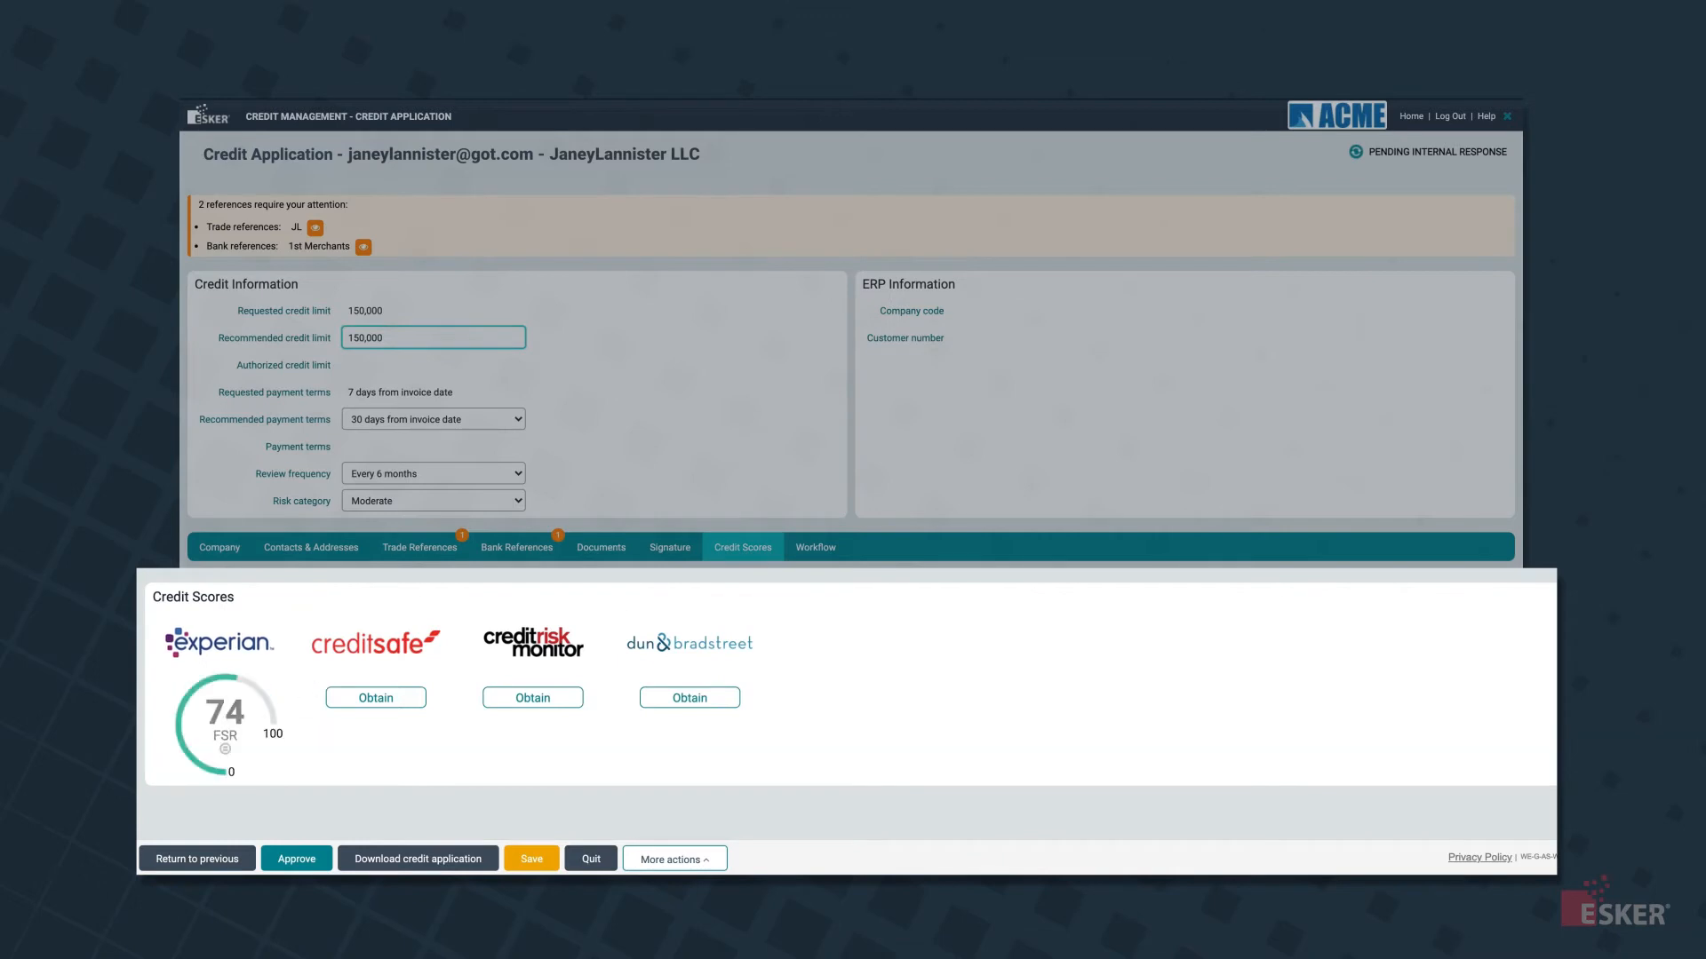
click(374, 697)
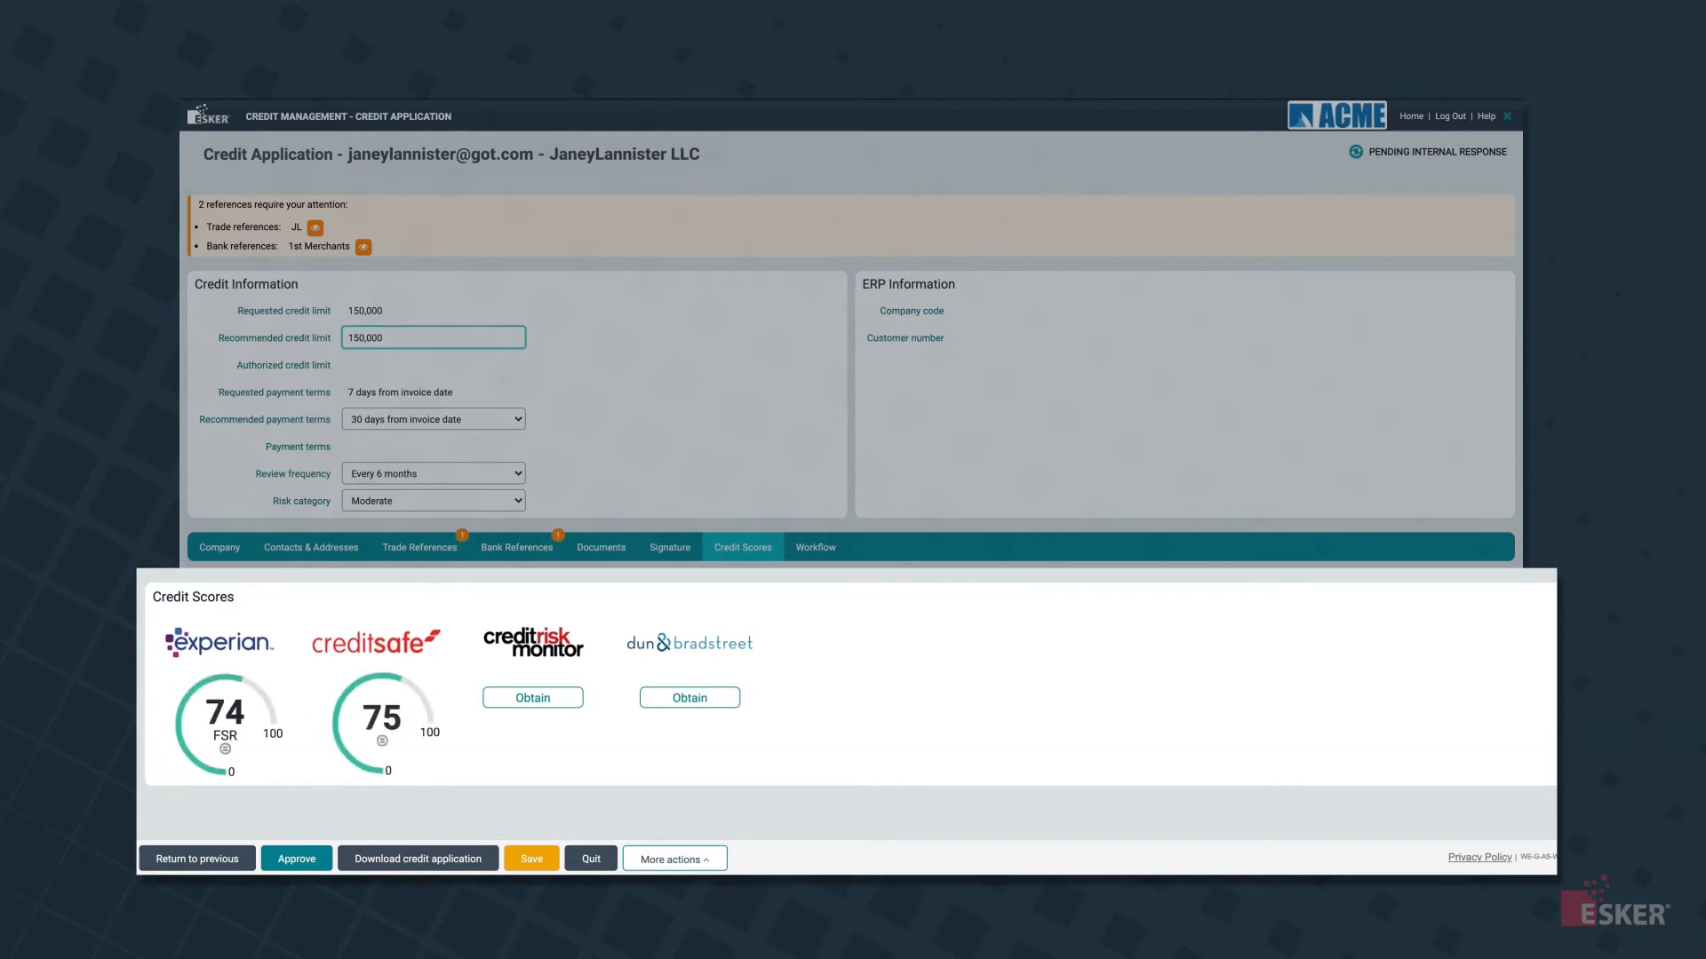
click(814, 547)
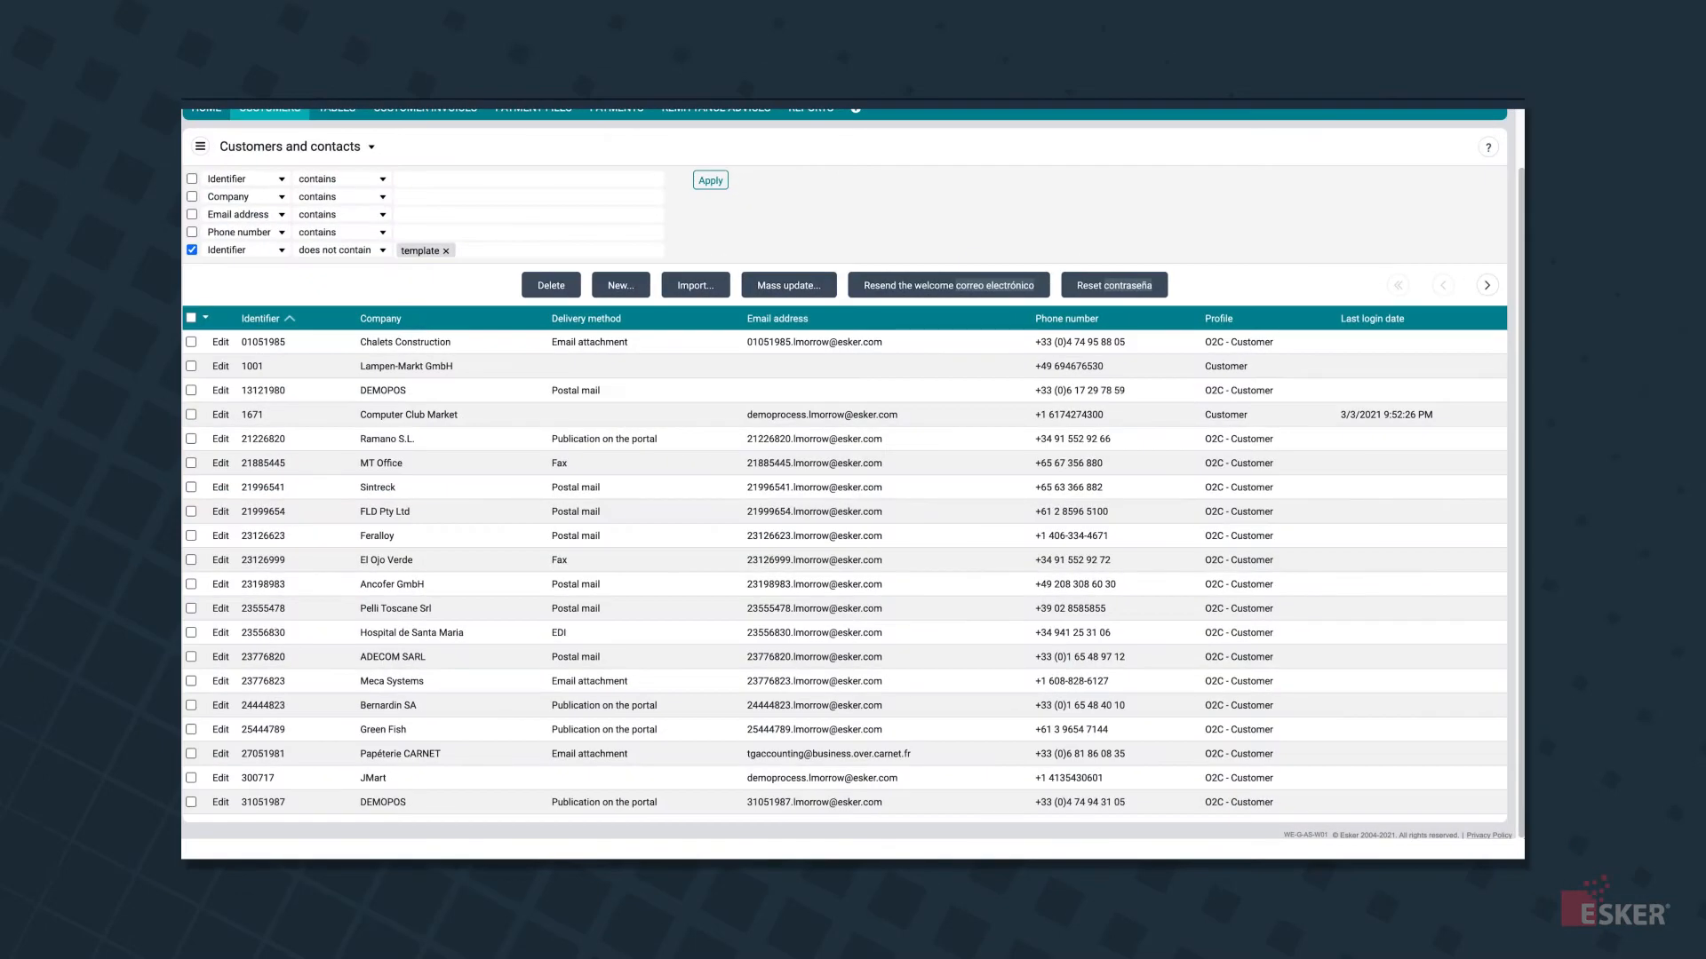
Review DEMOPOS's credit information, invoices and remittance advices, then switch to Order Management
click(219, 801)
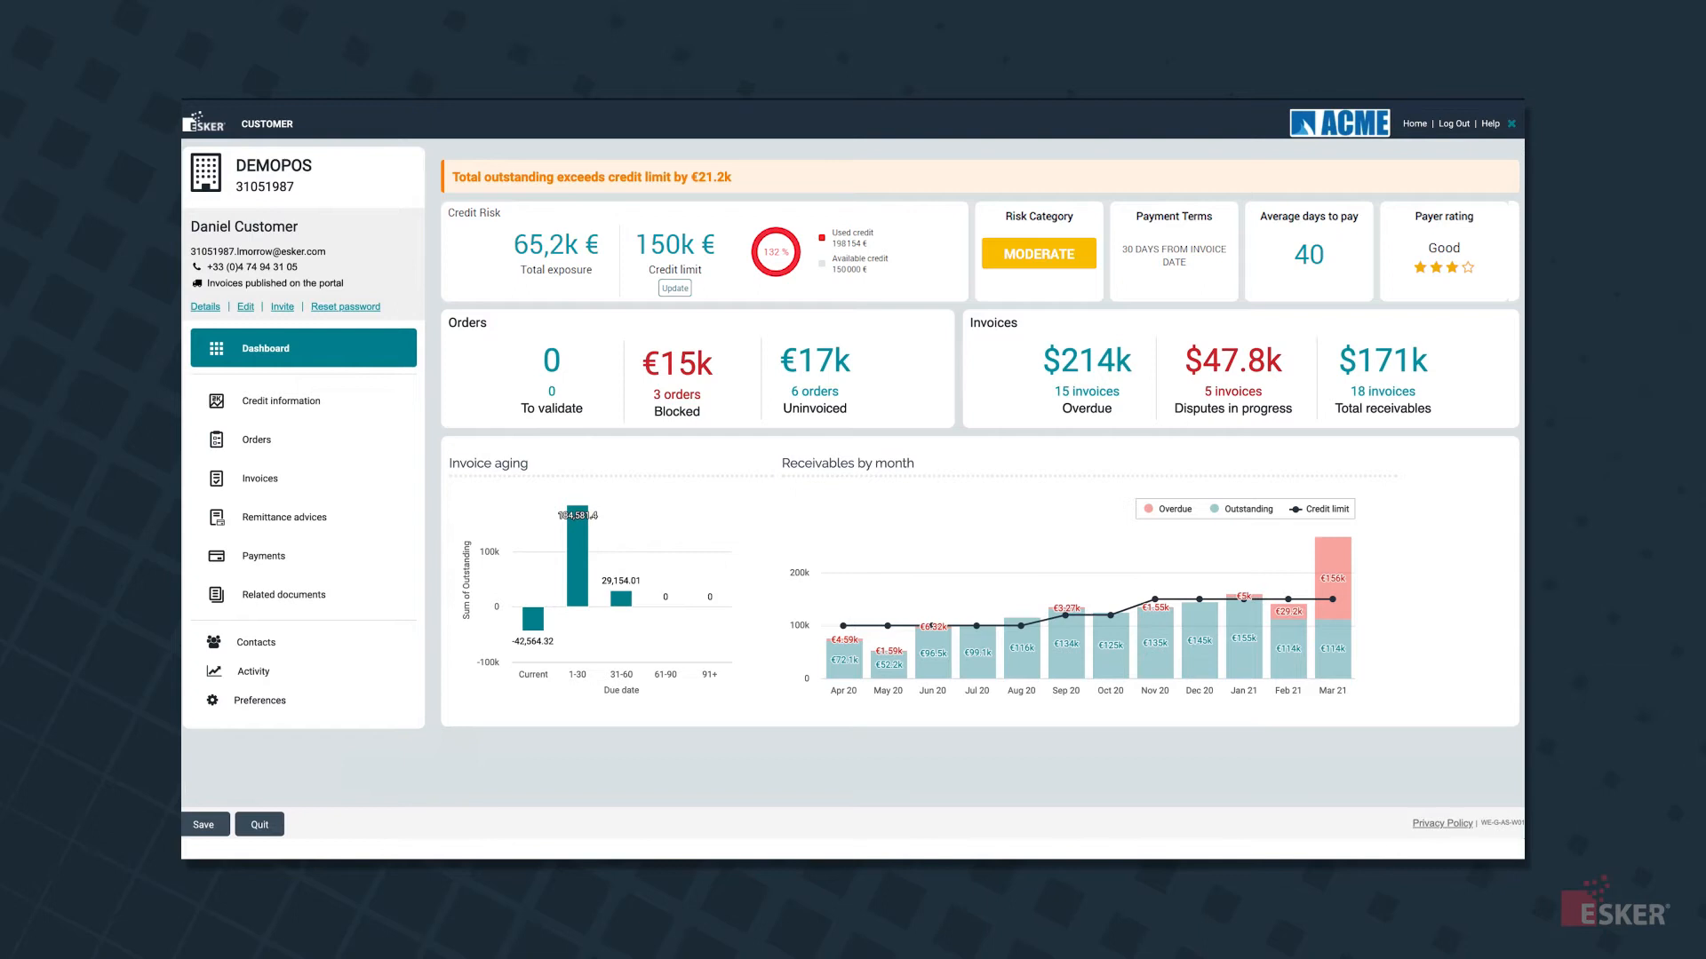
click(278, 395)
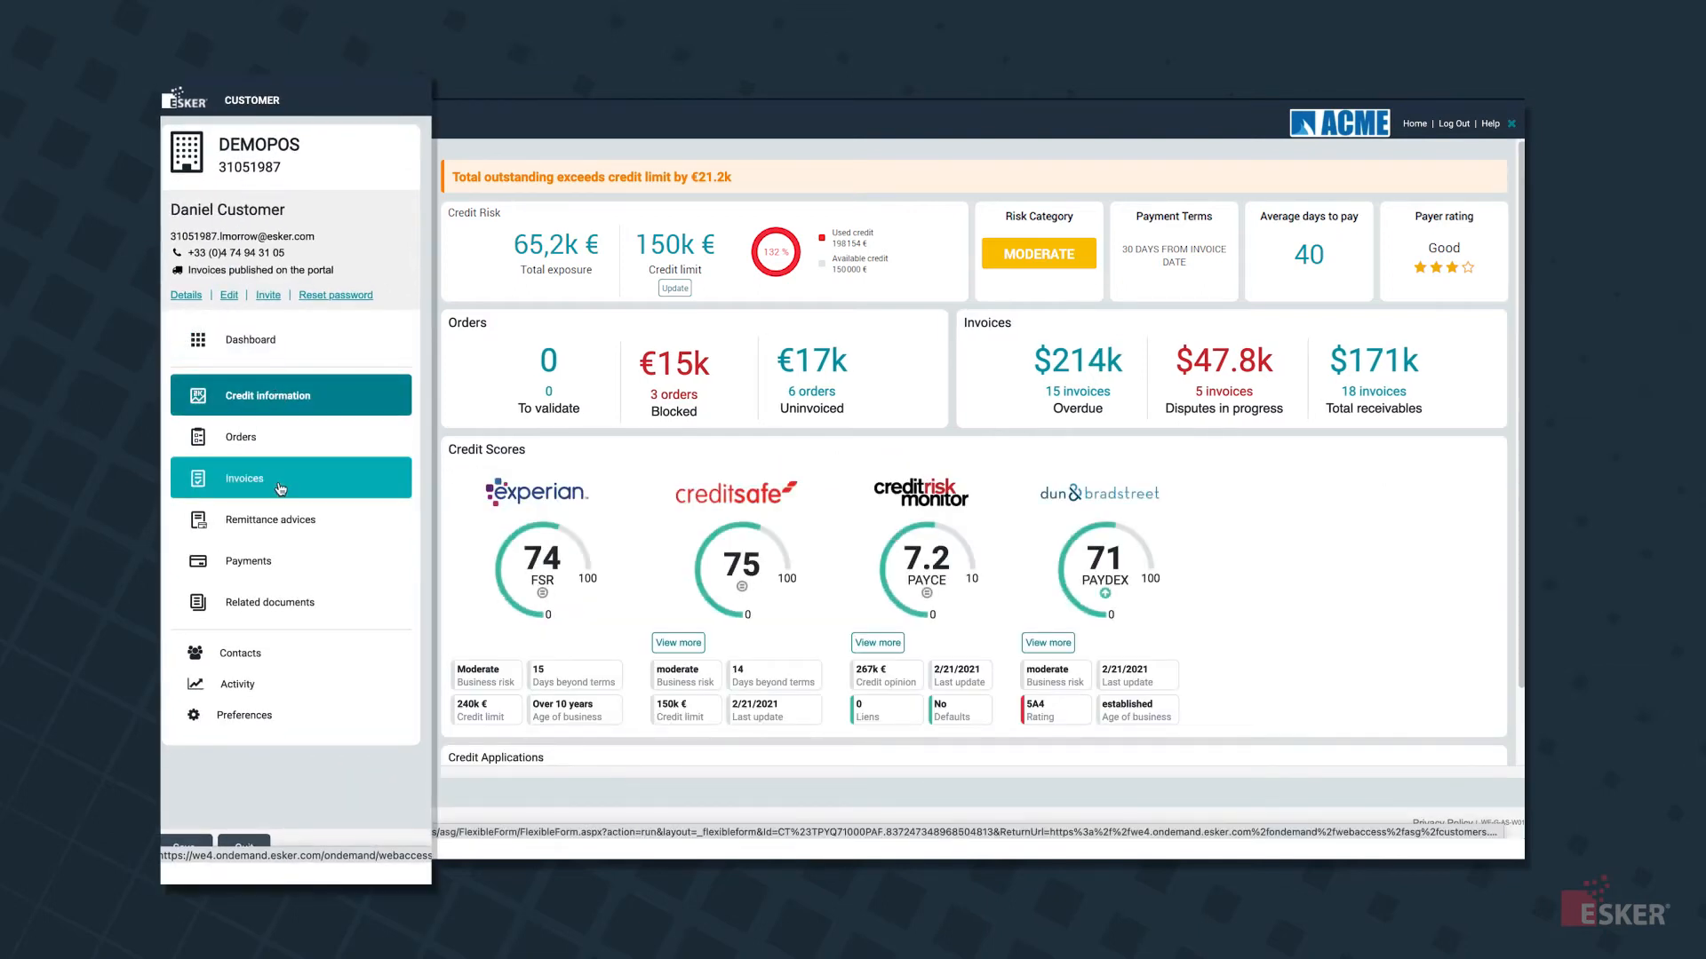
click(244, 478)
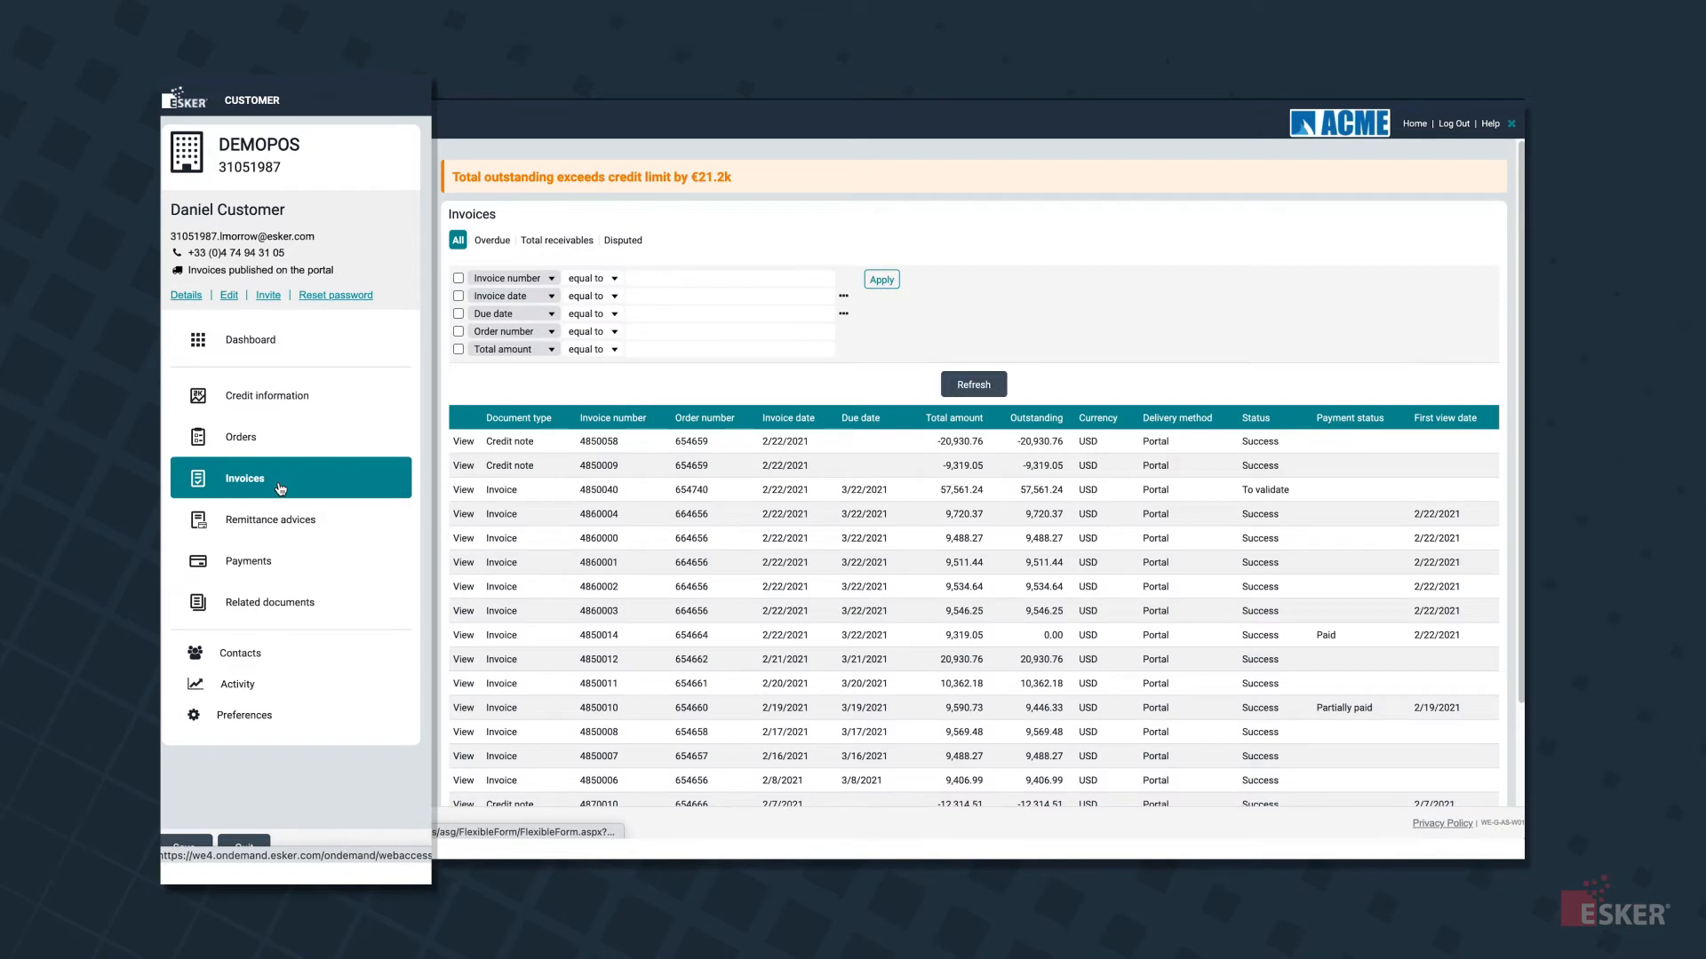
click(268, 519)
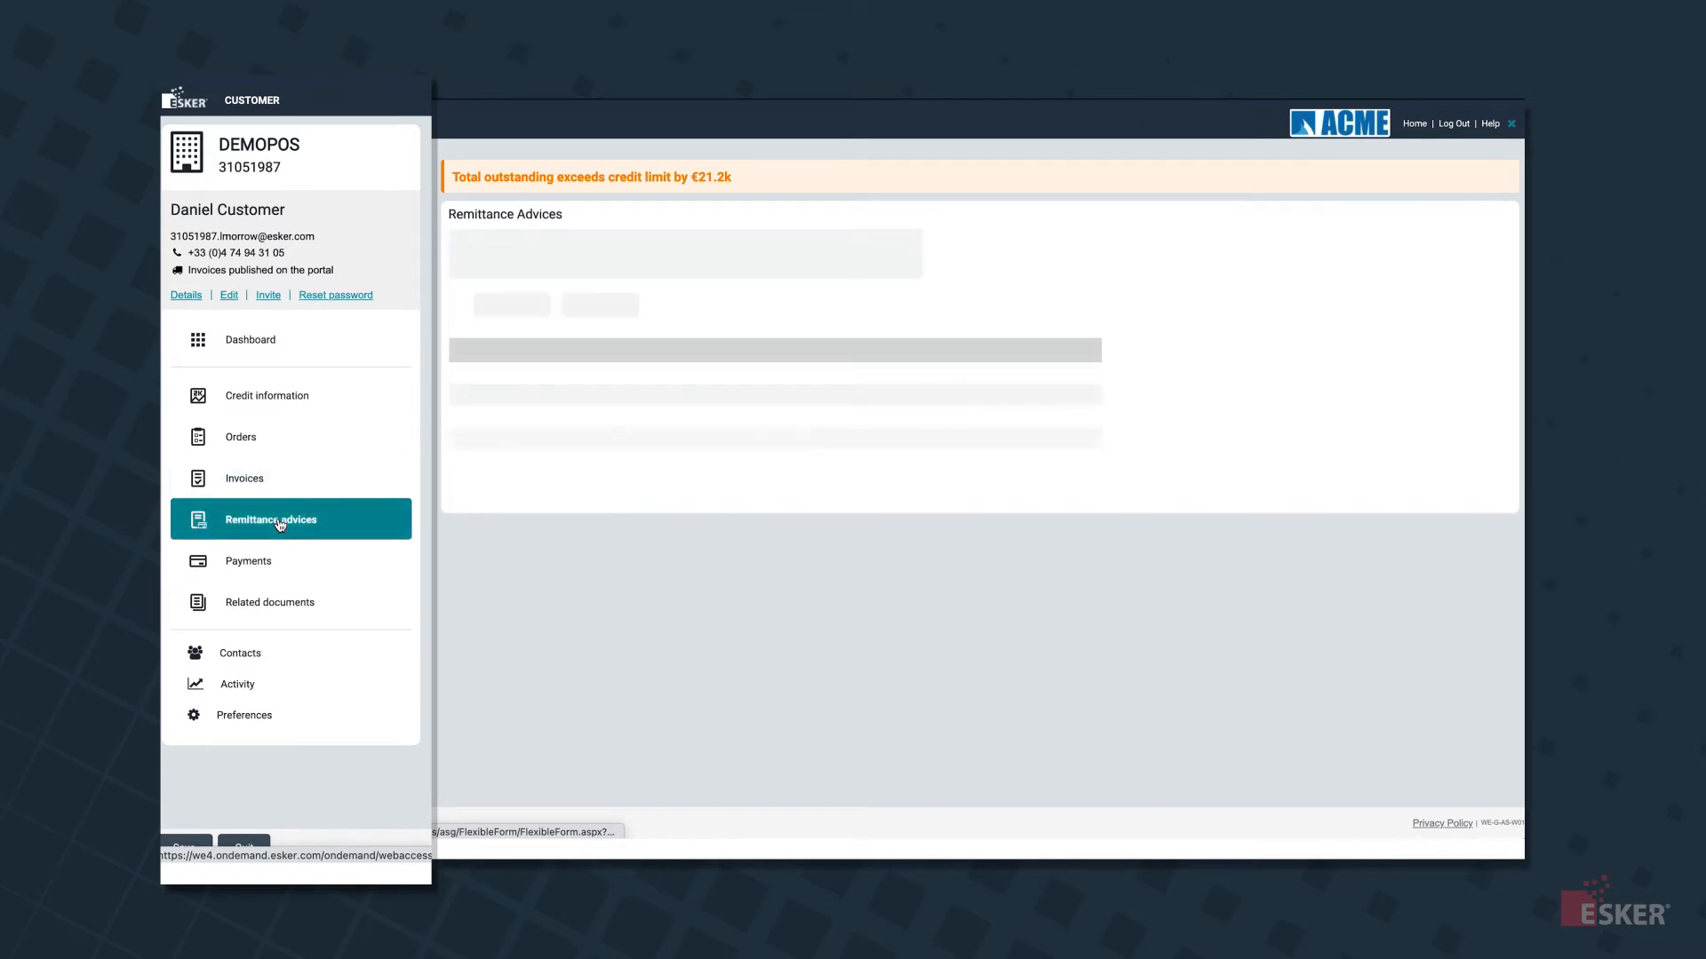
click(270, 602)
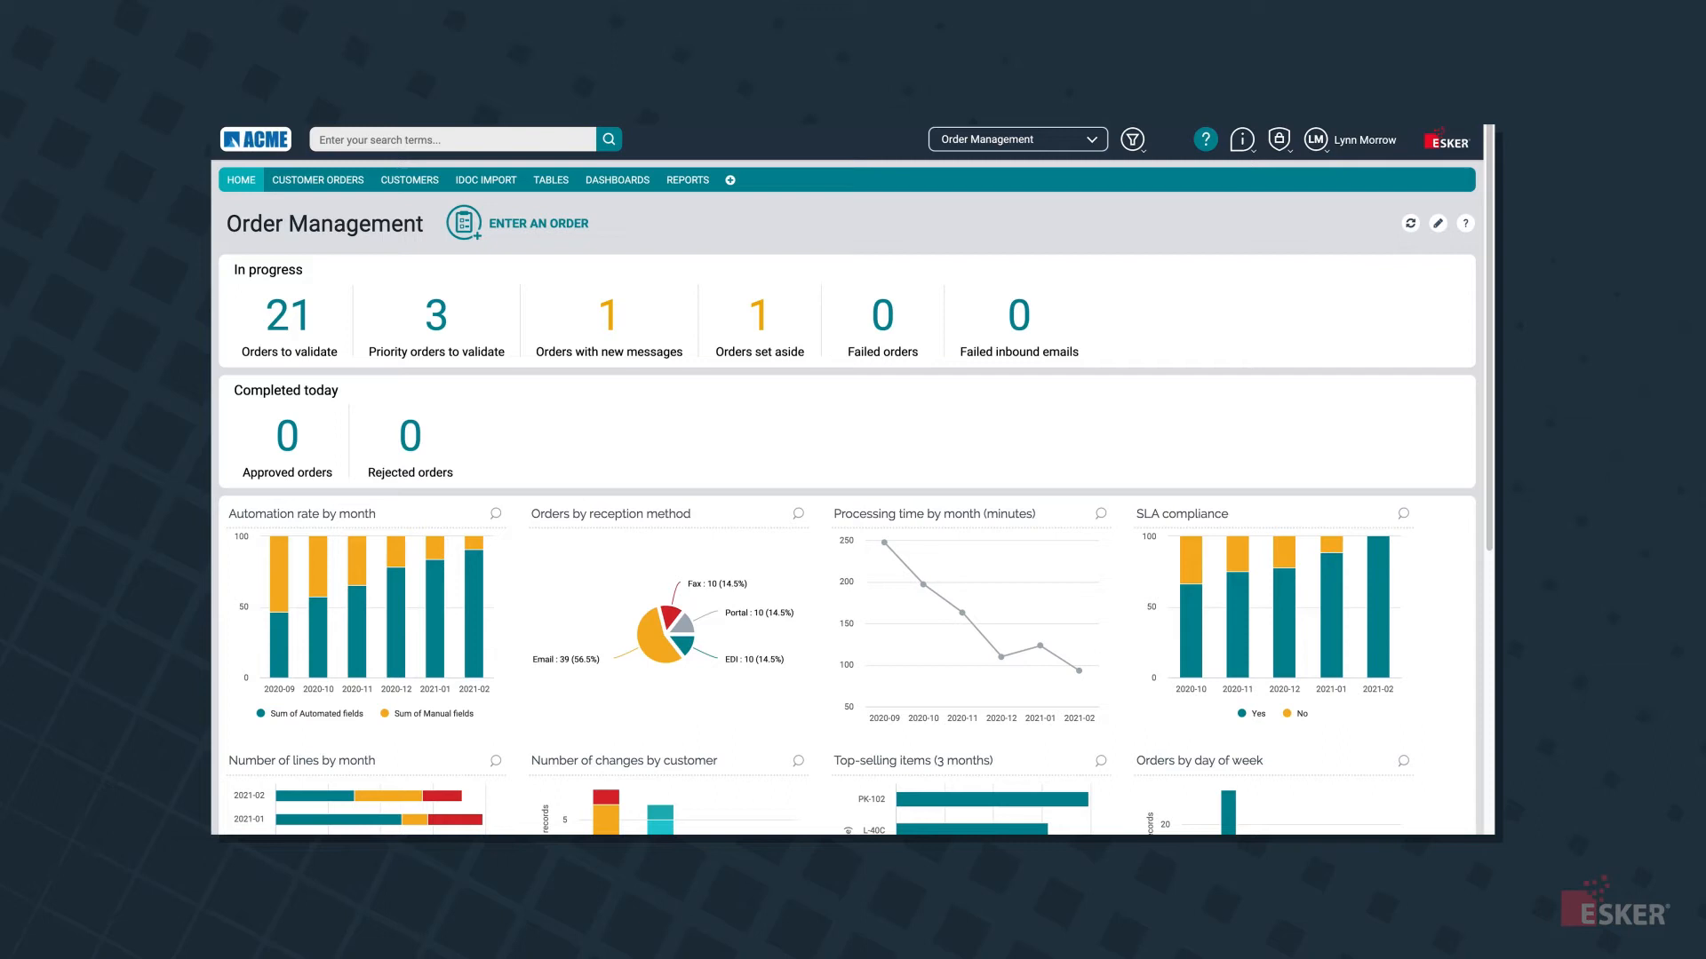
View the number-of-changes-by-customer report and bring up a Computer Club Market order
click(1436, 223)
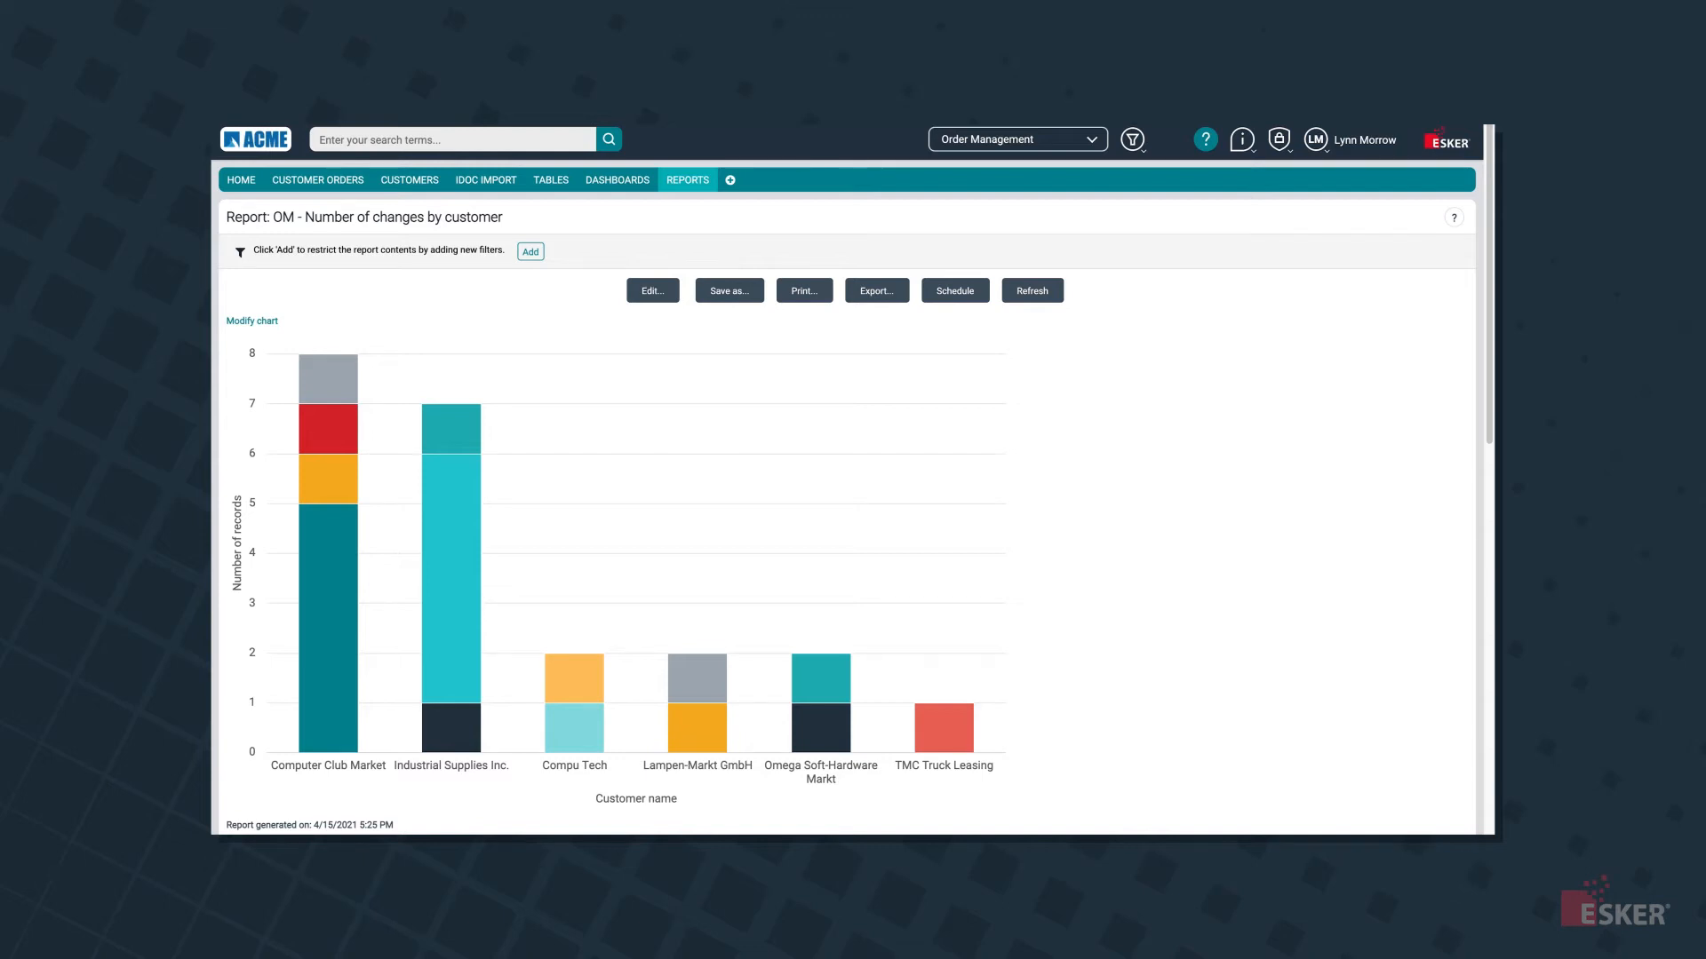
click(316, 180)
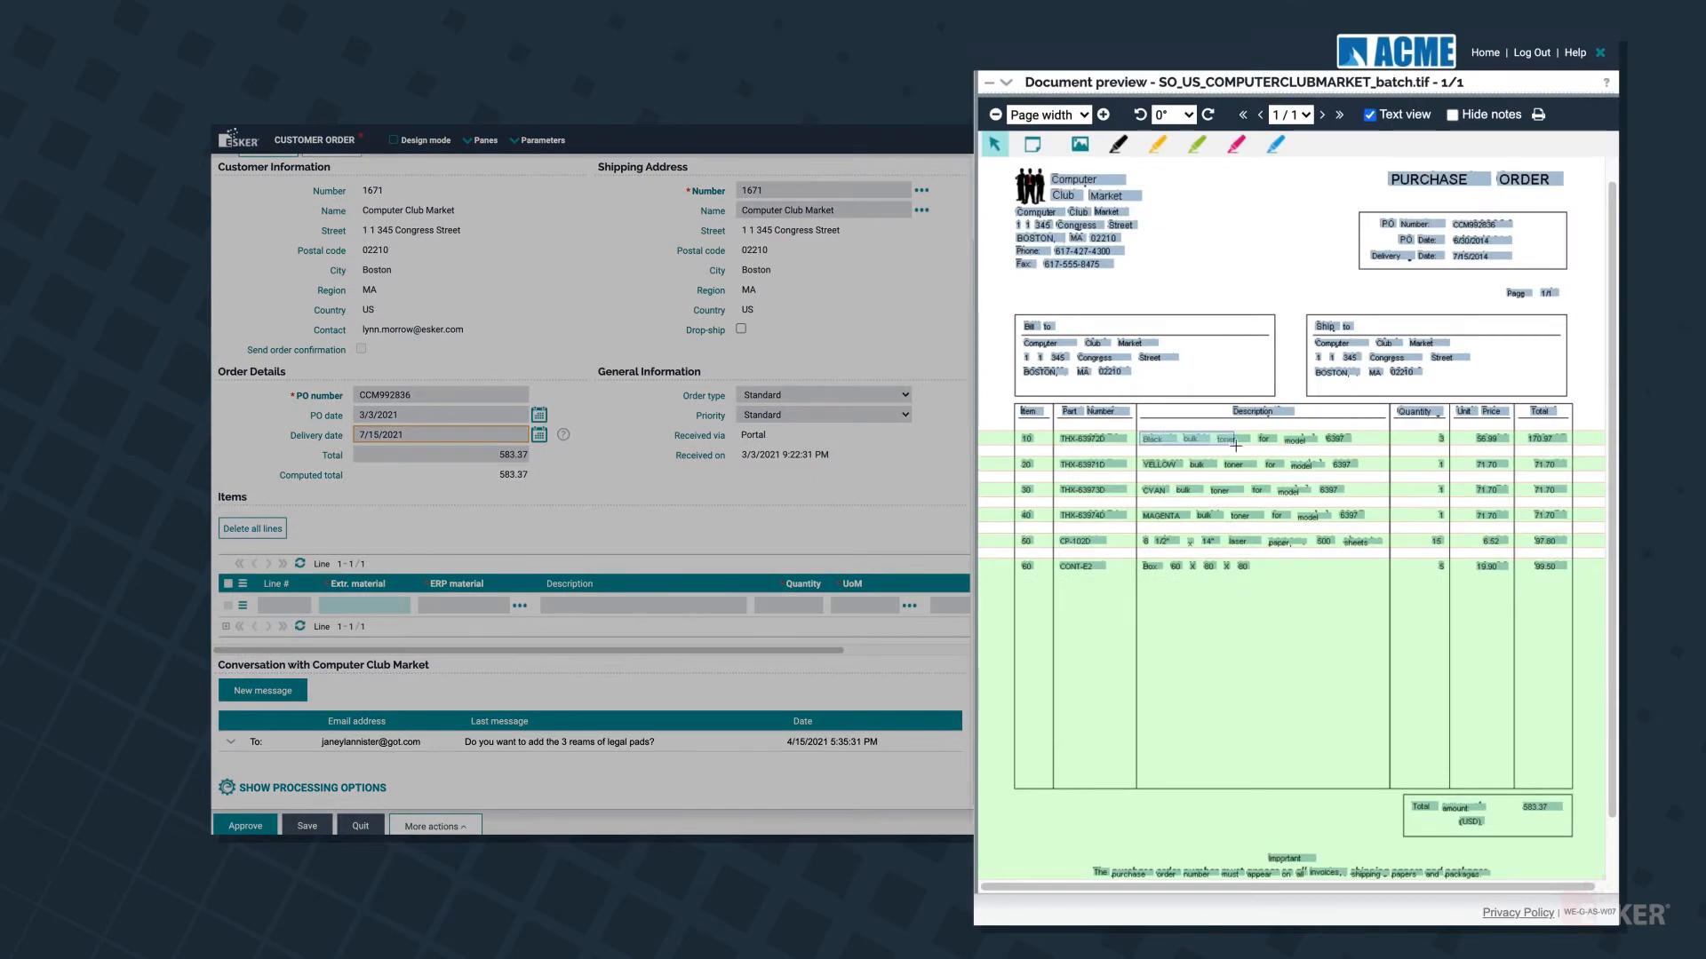
mouse_move(1235, 438)
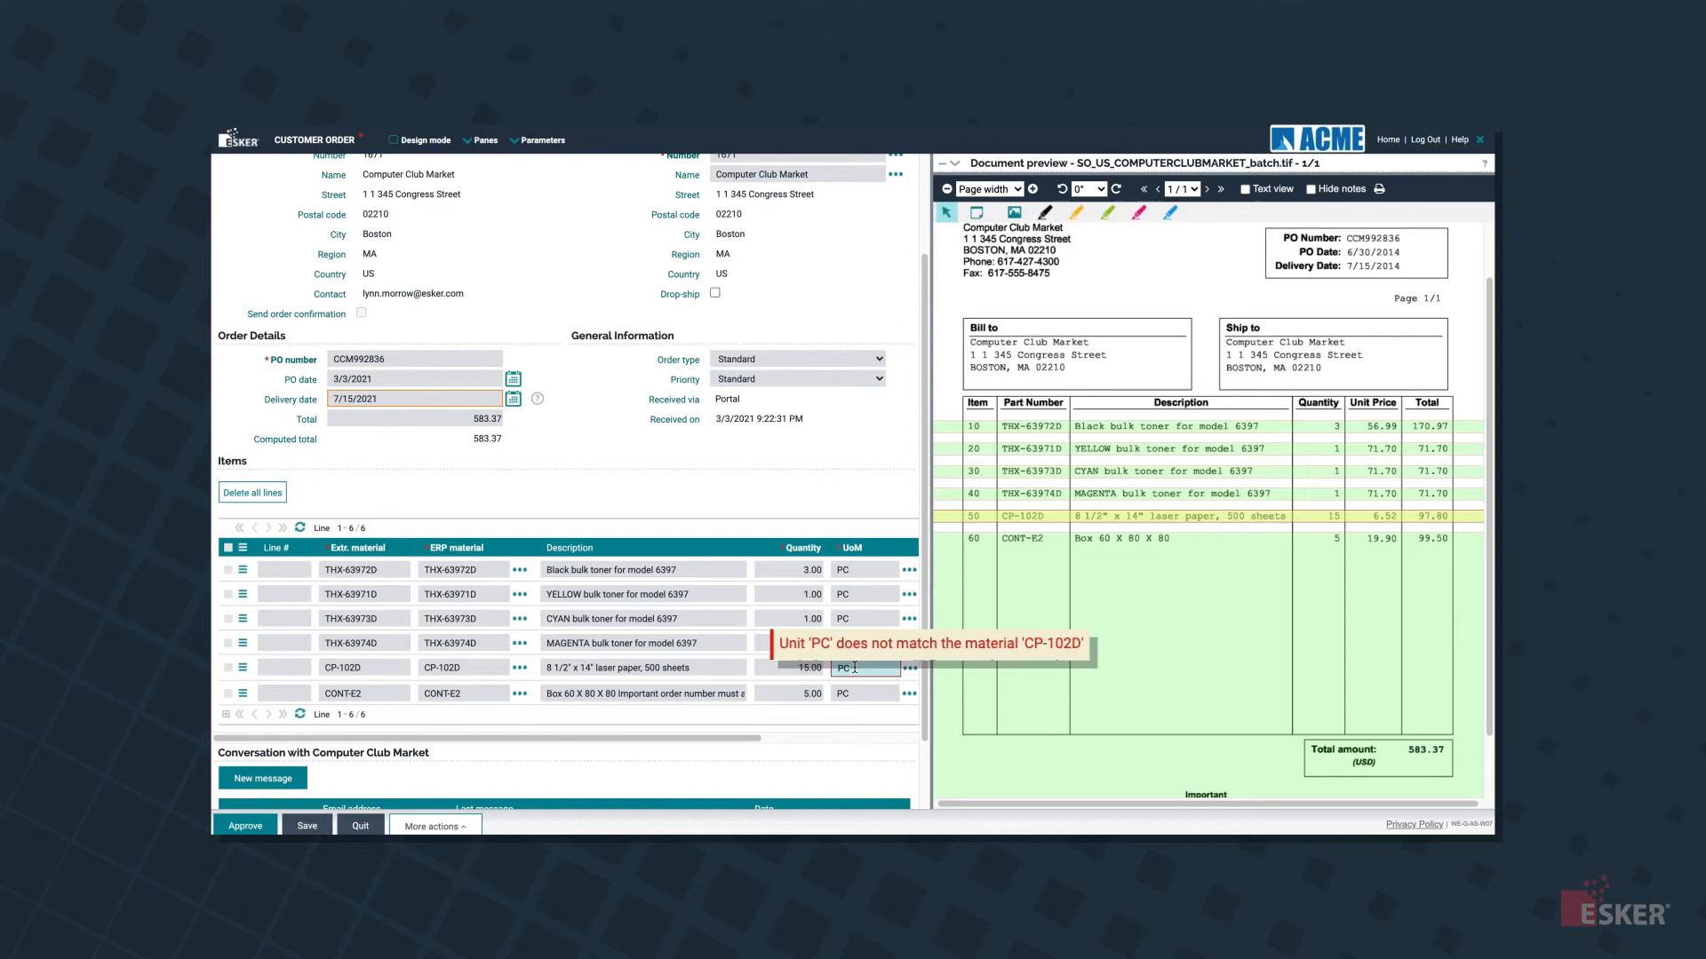
Send Computer Club Market a new message asking 'Do you want to add the 3 reams'
click(263, 778)
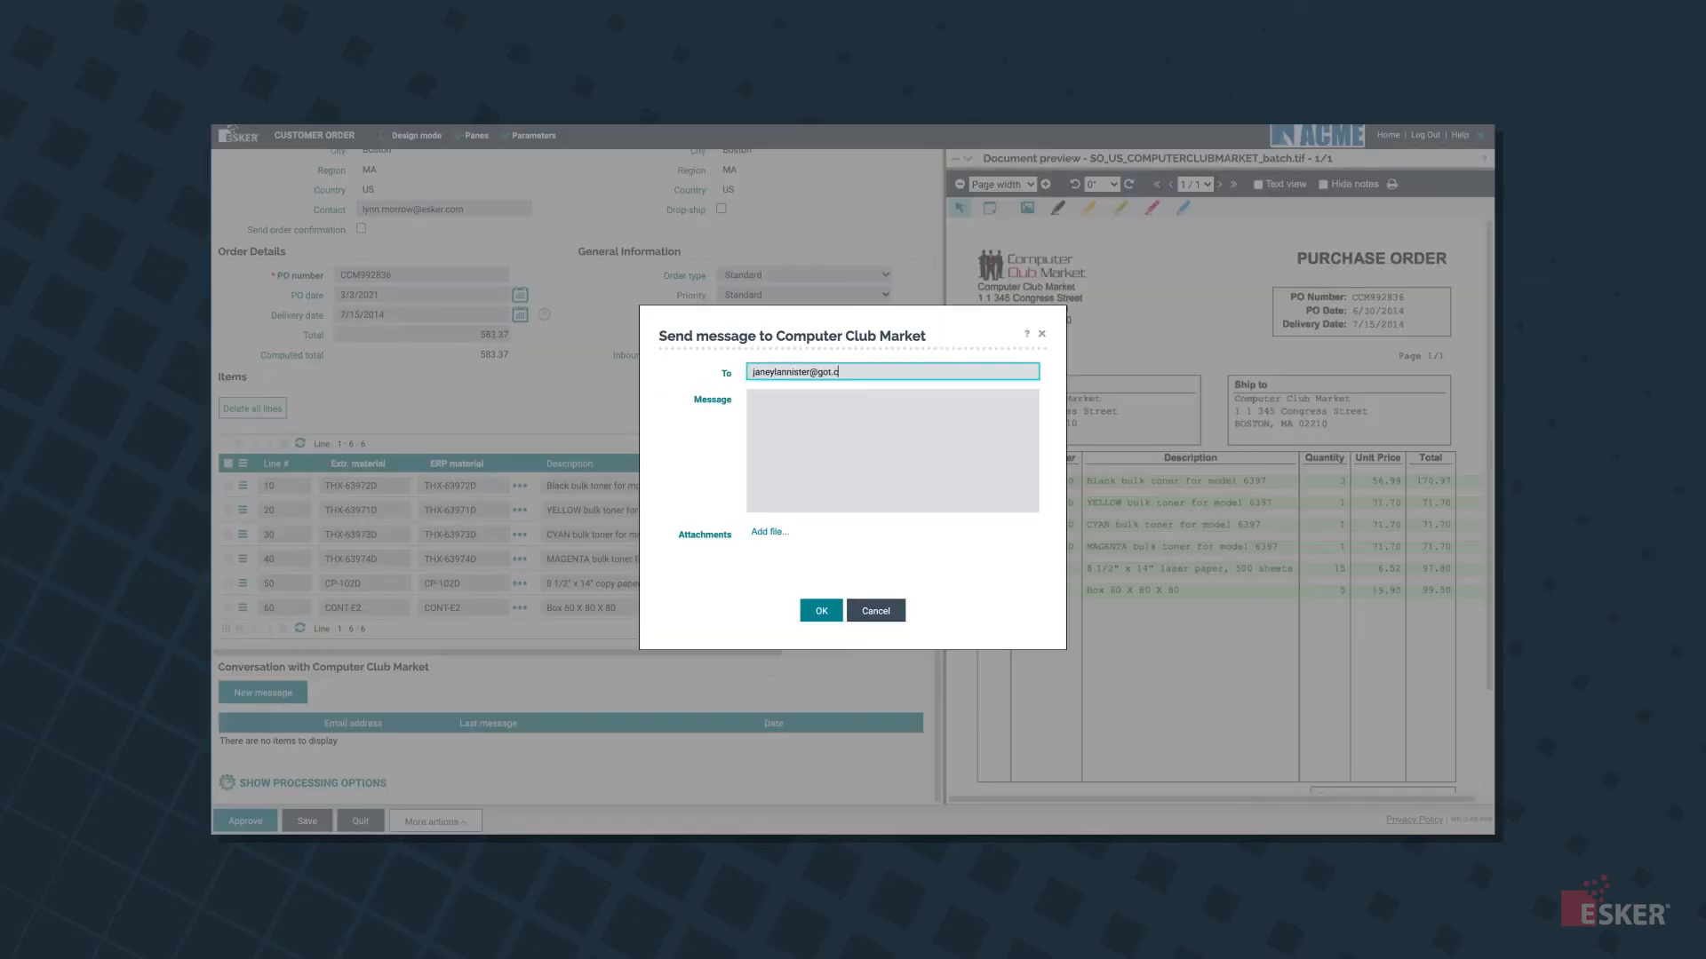
text(Do you want to add the 3 reams)
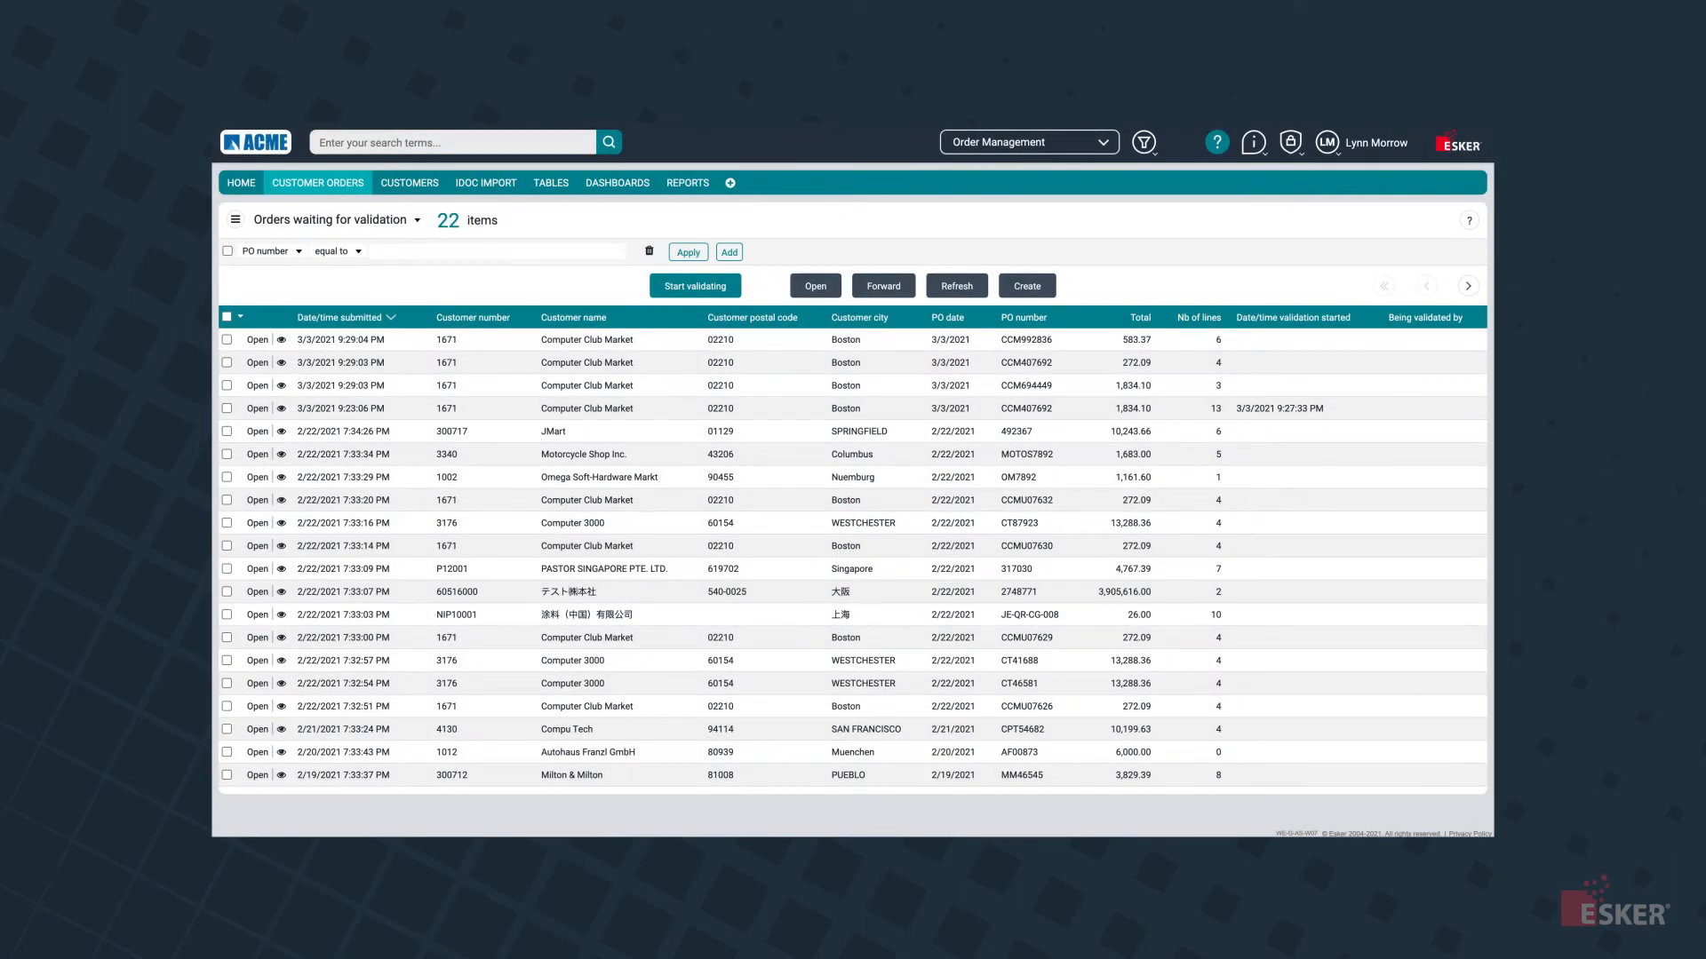
Switch the module from Order Management to Accounts Receivable
click(1026, 141)
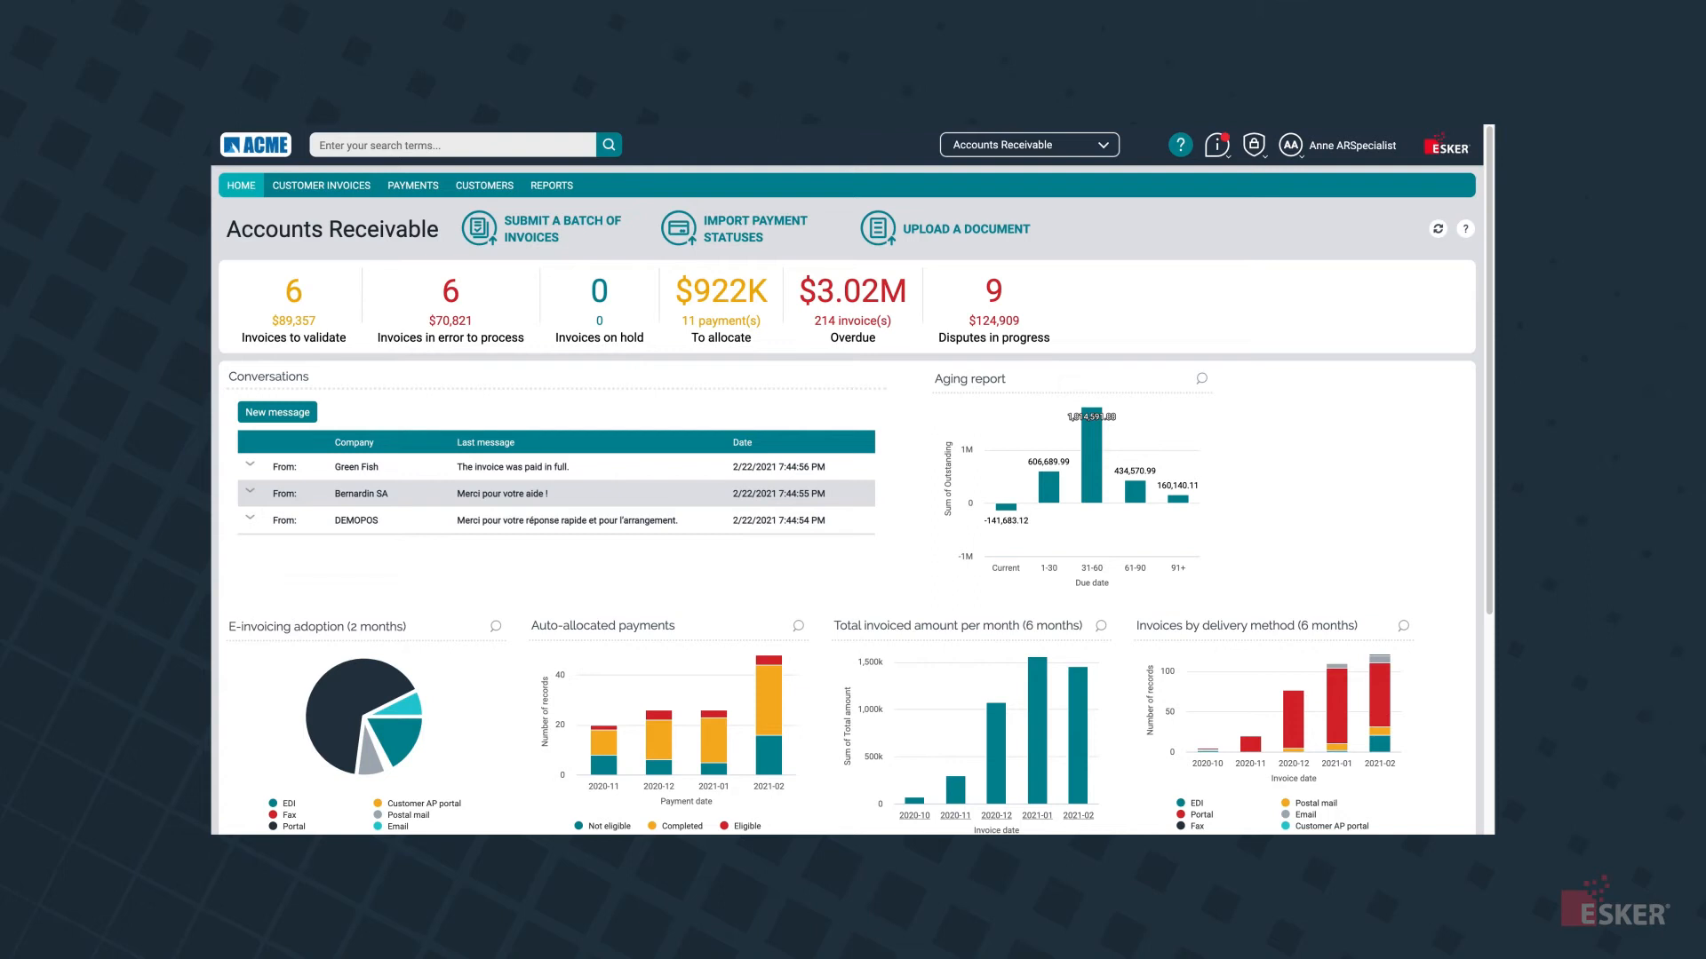
Review the invoices waiting for validation, checking the invalid service code and missing commitment number errors
click(291, 291)
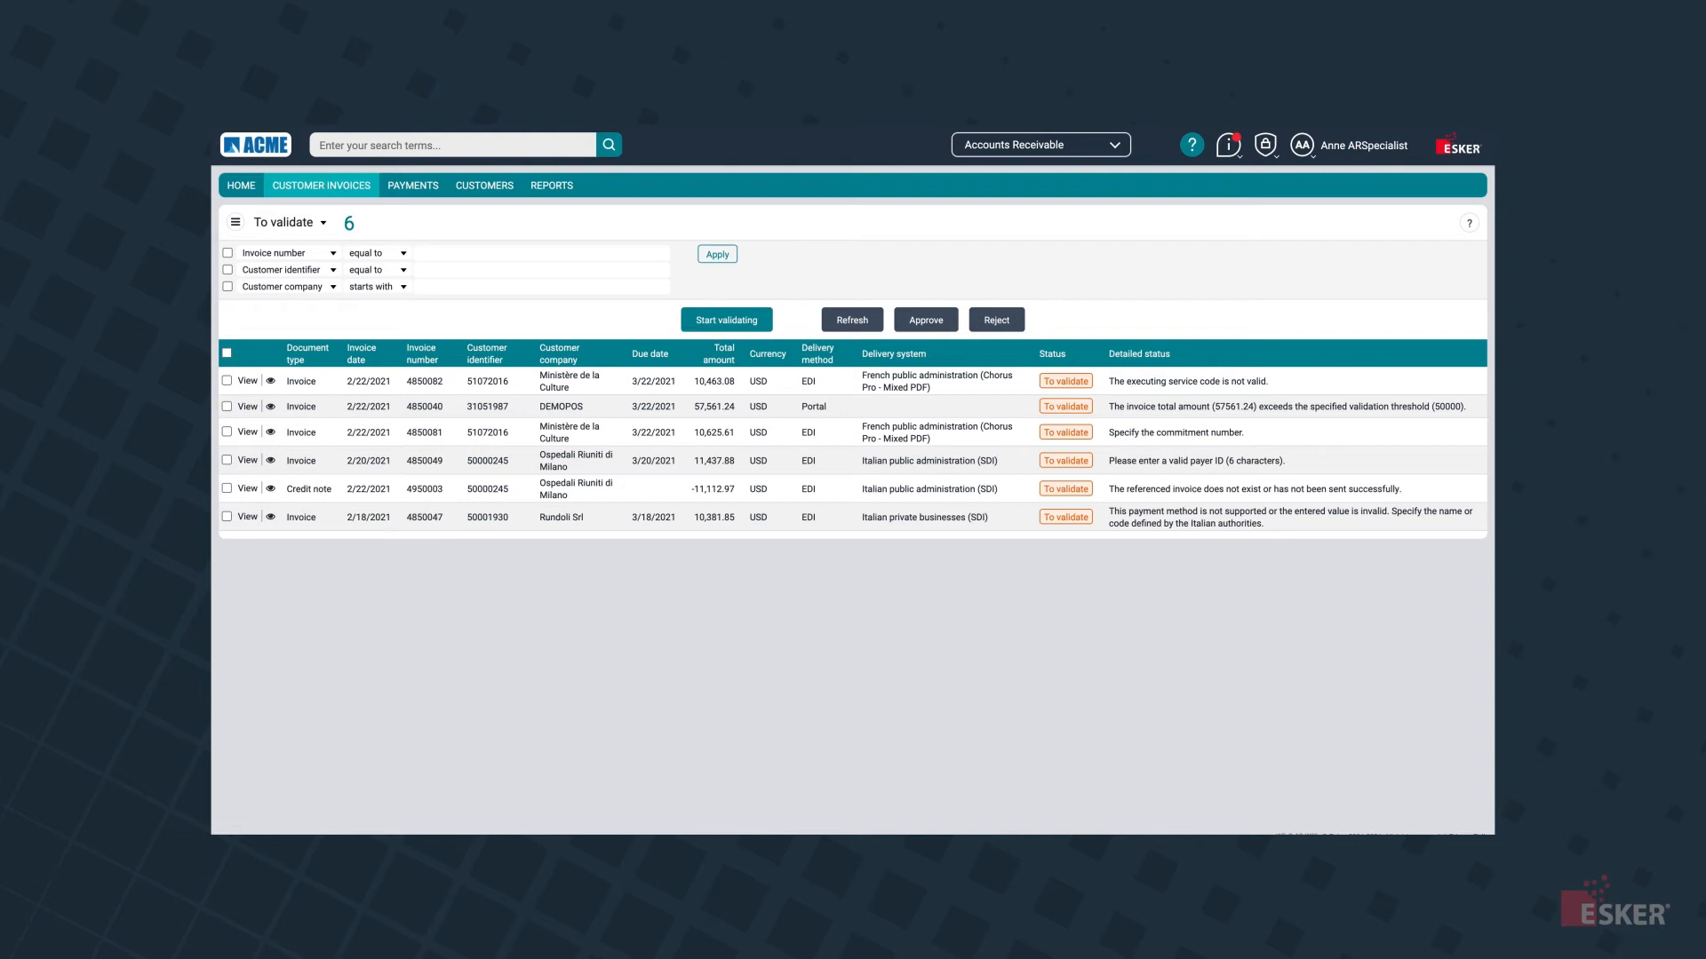
mouse_move(1065, 381)
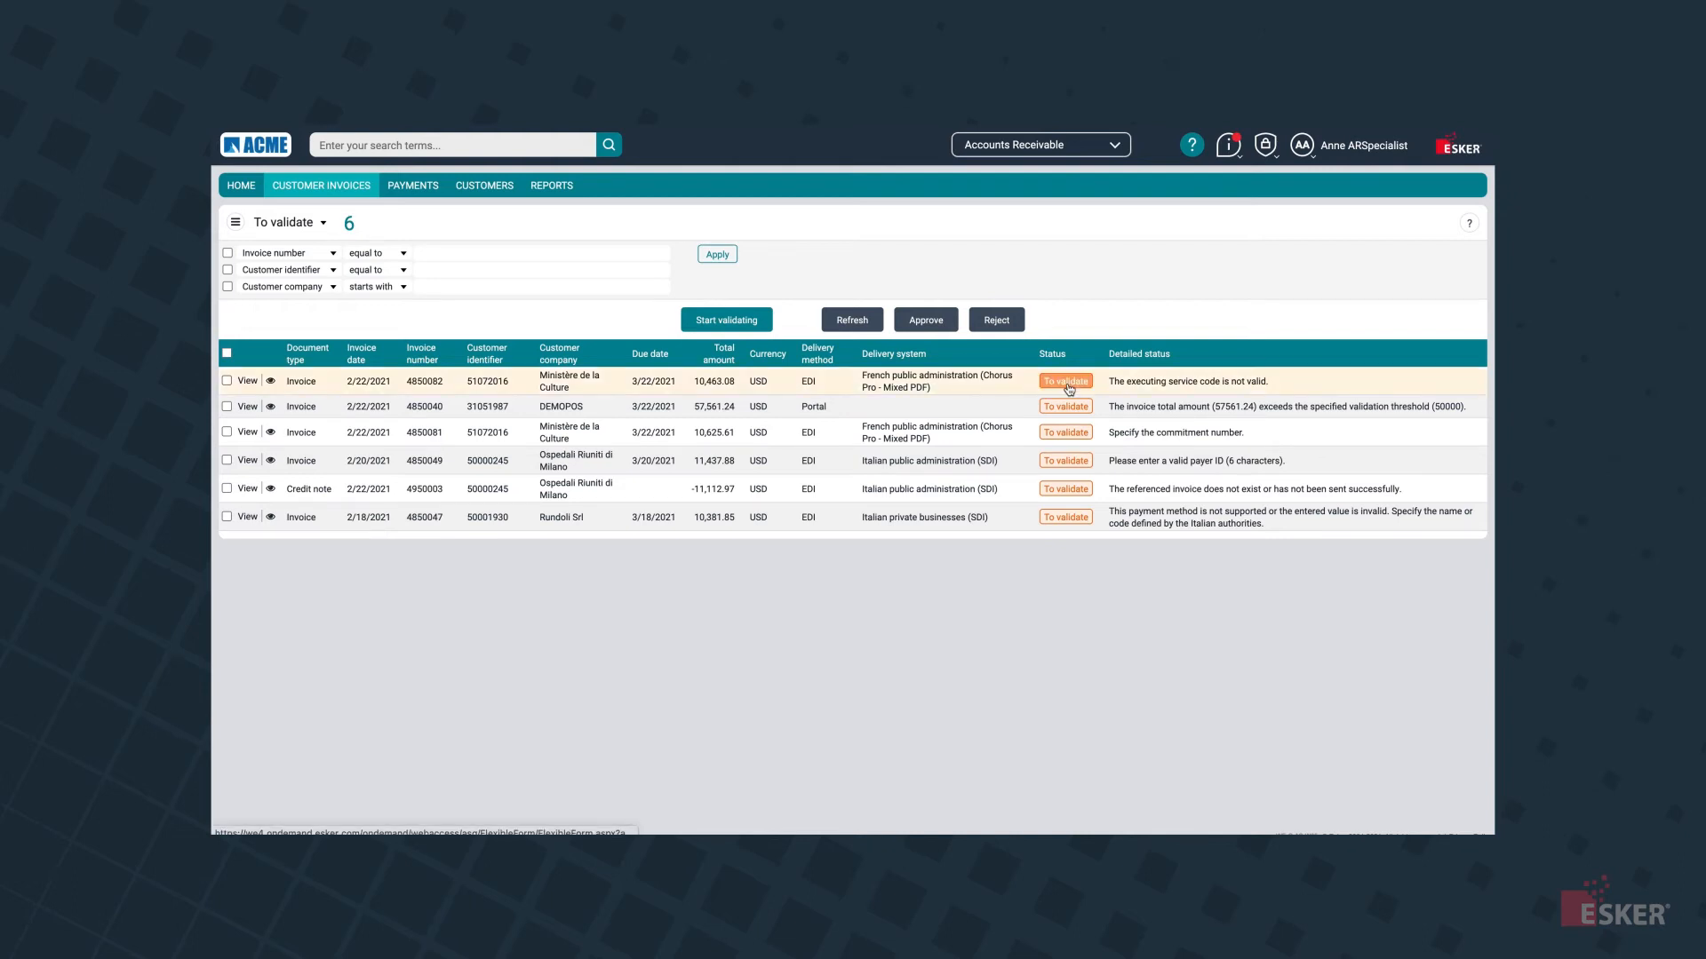
click(247, 381)
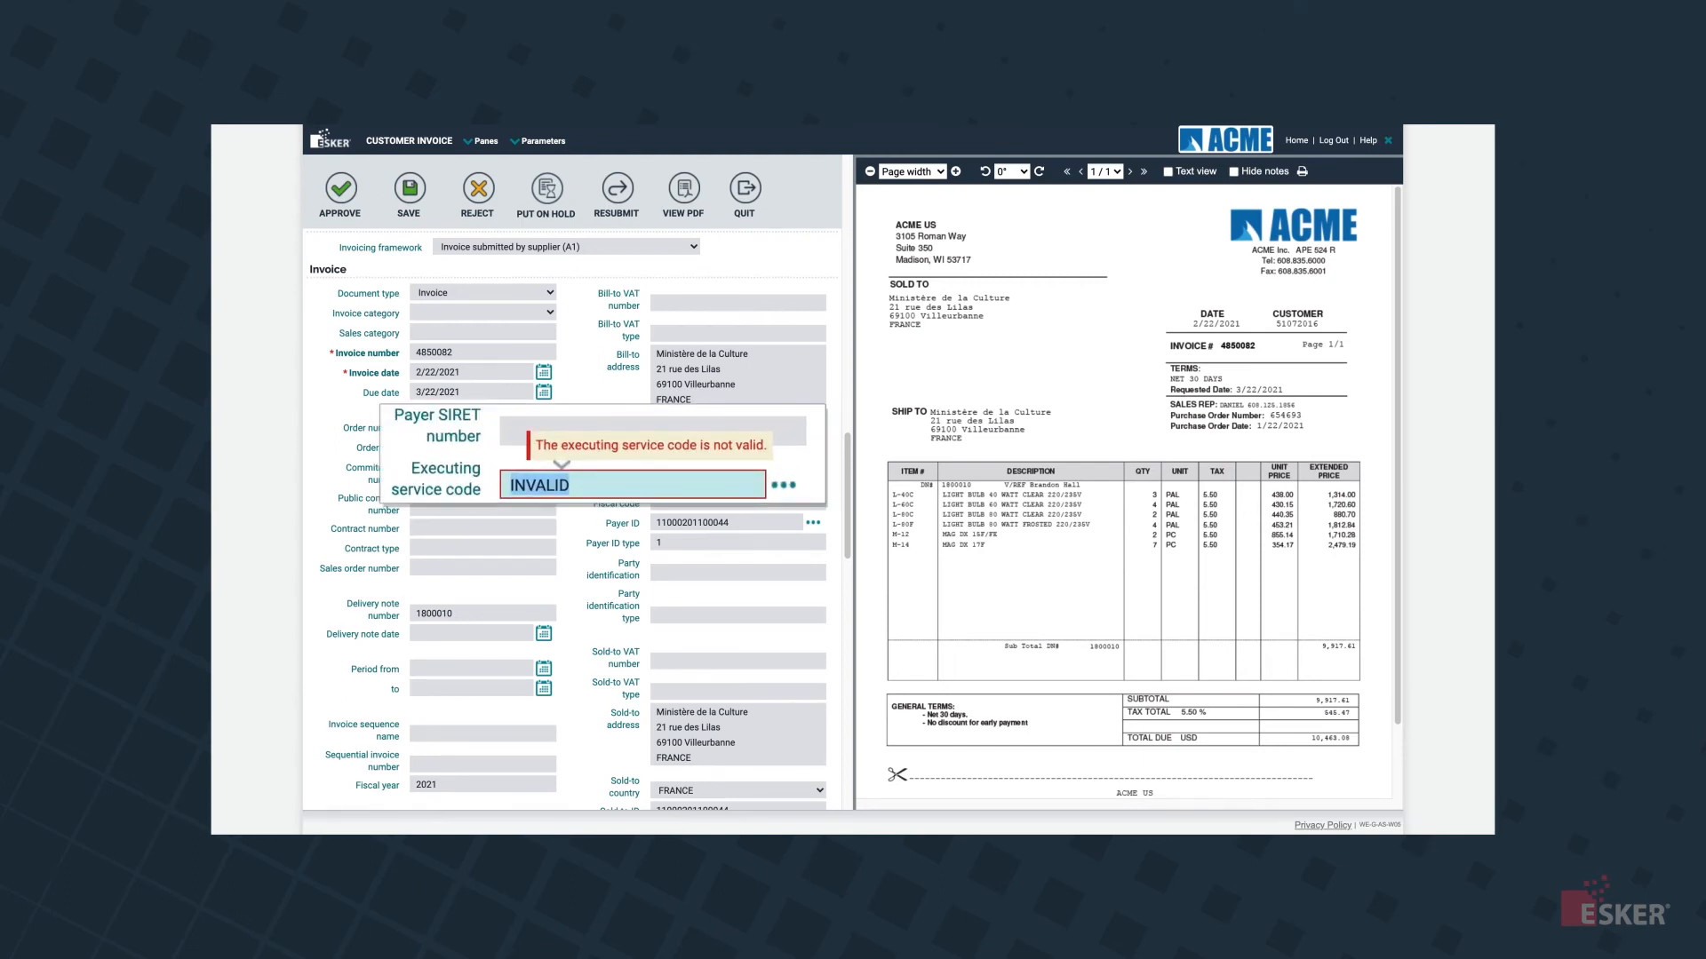
click(744, 187)
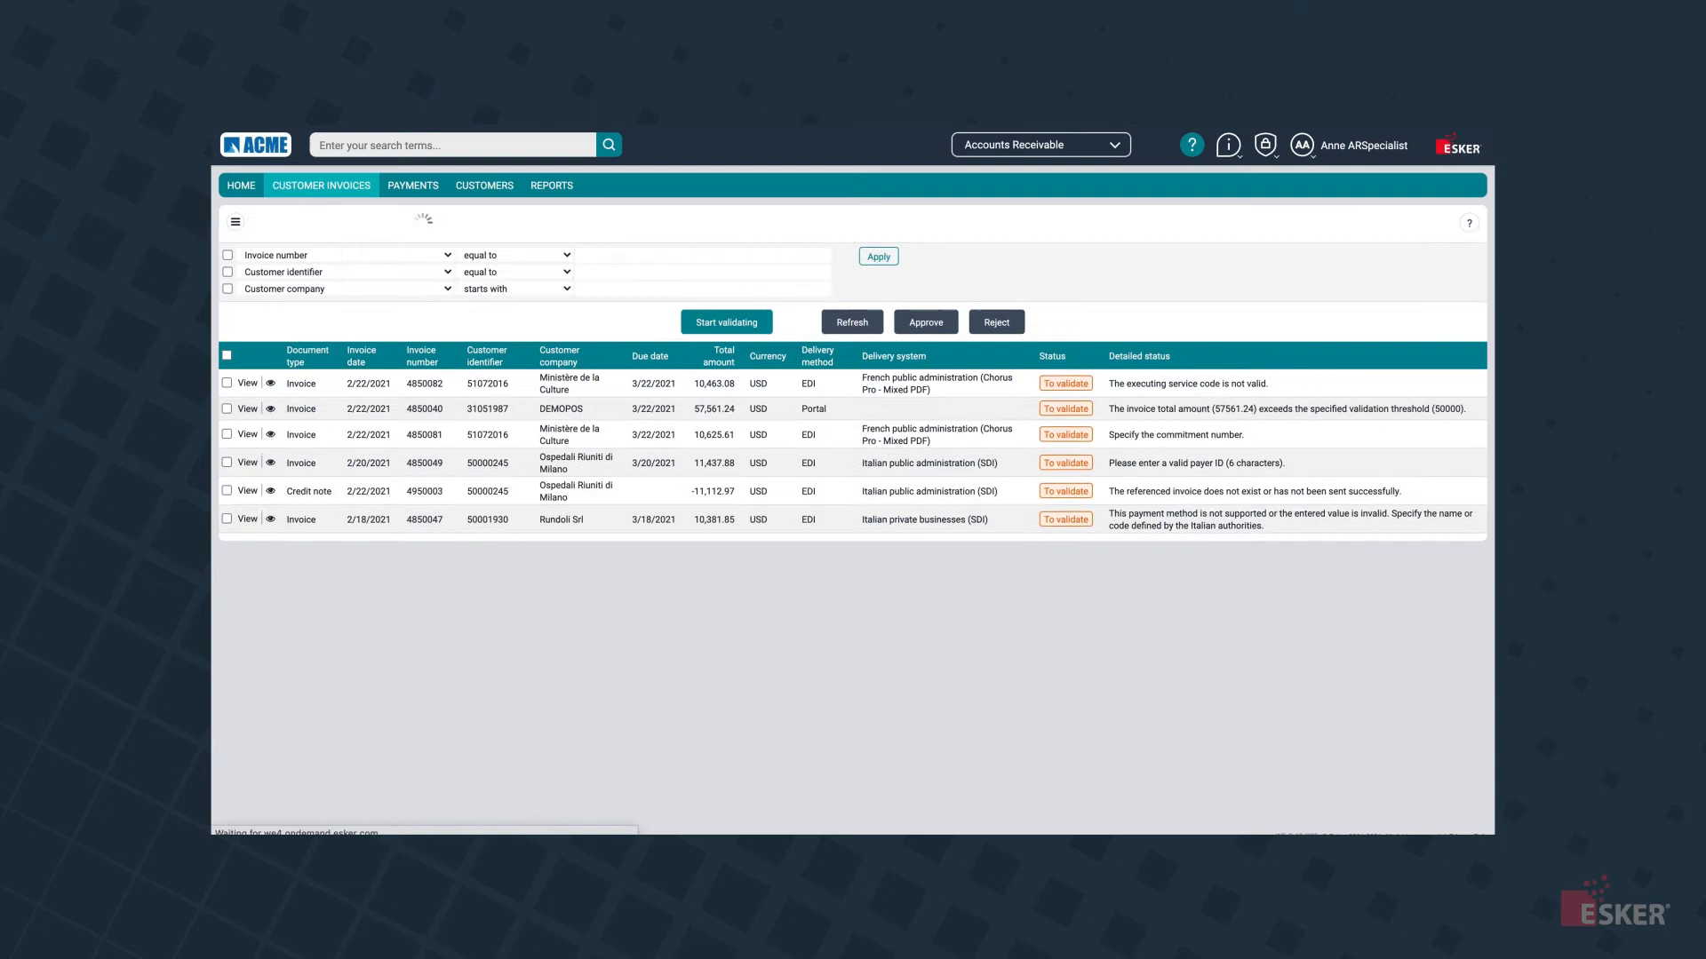
click(244, 435)
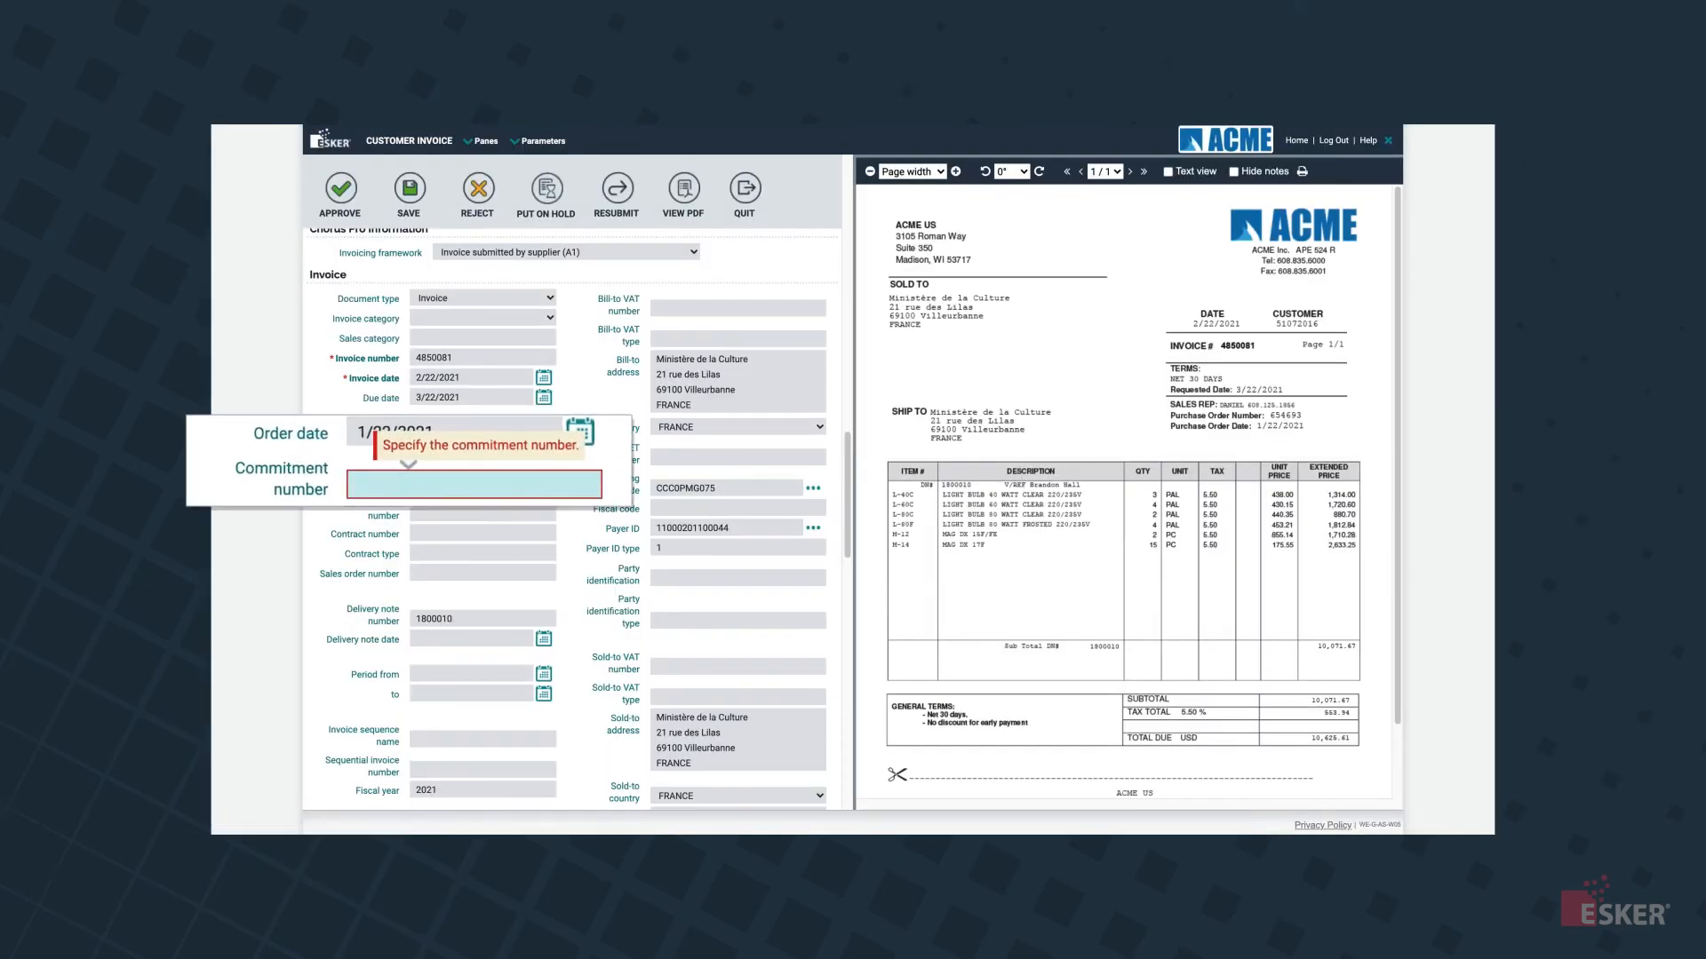
click(745, 195)
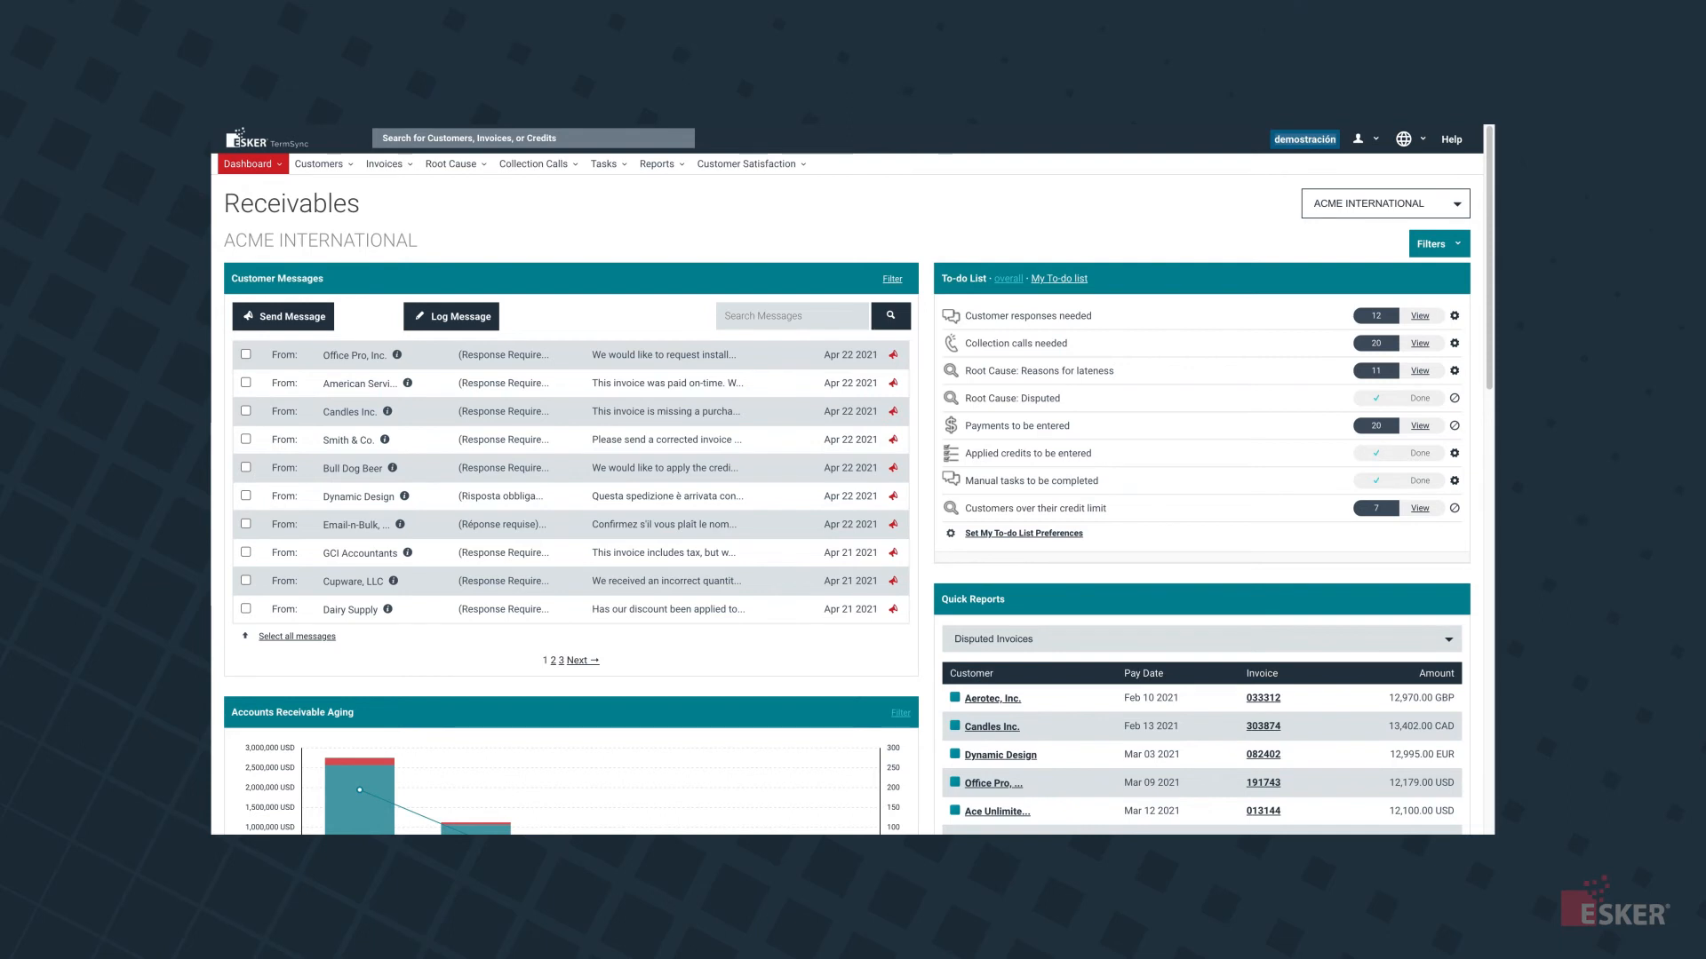
Reply to Smith & Co.'s corrected-invoice request with 'Will do, thanks for letting us know!' and send it
click(533, 440)
text(Will do, thanks)
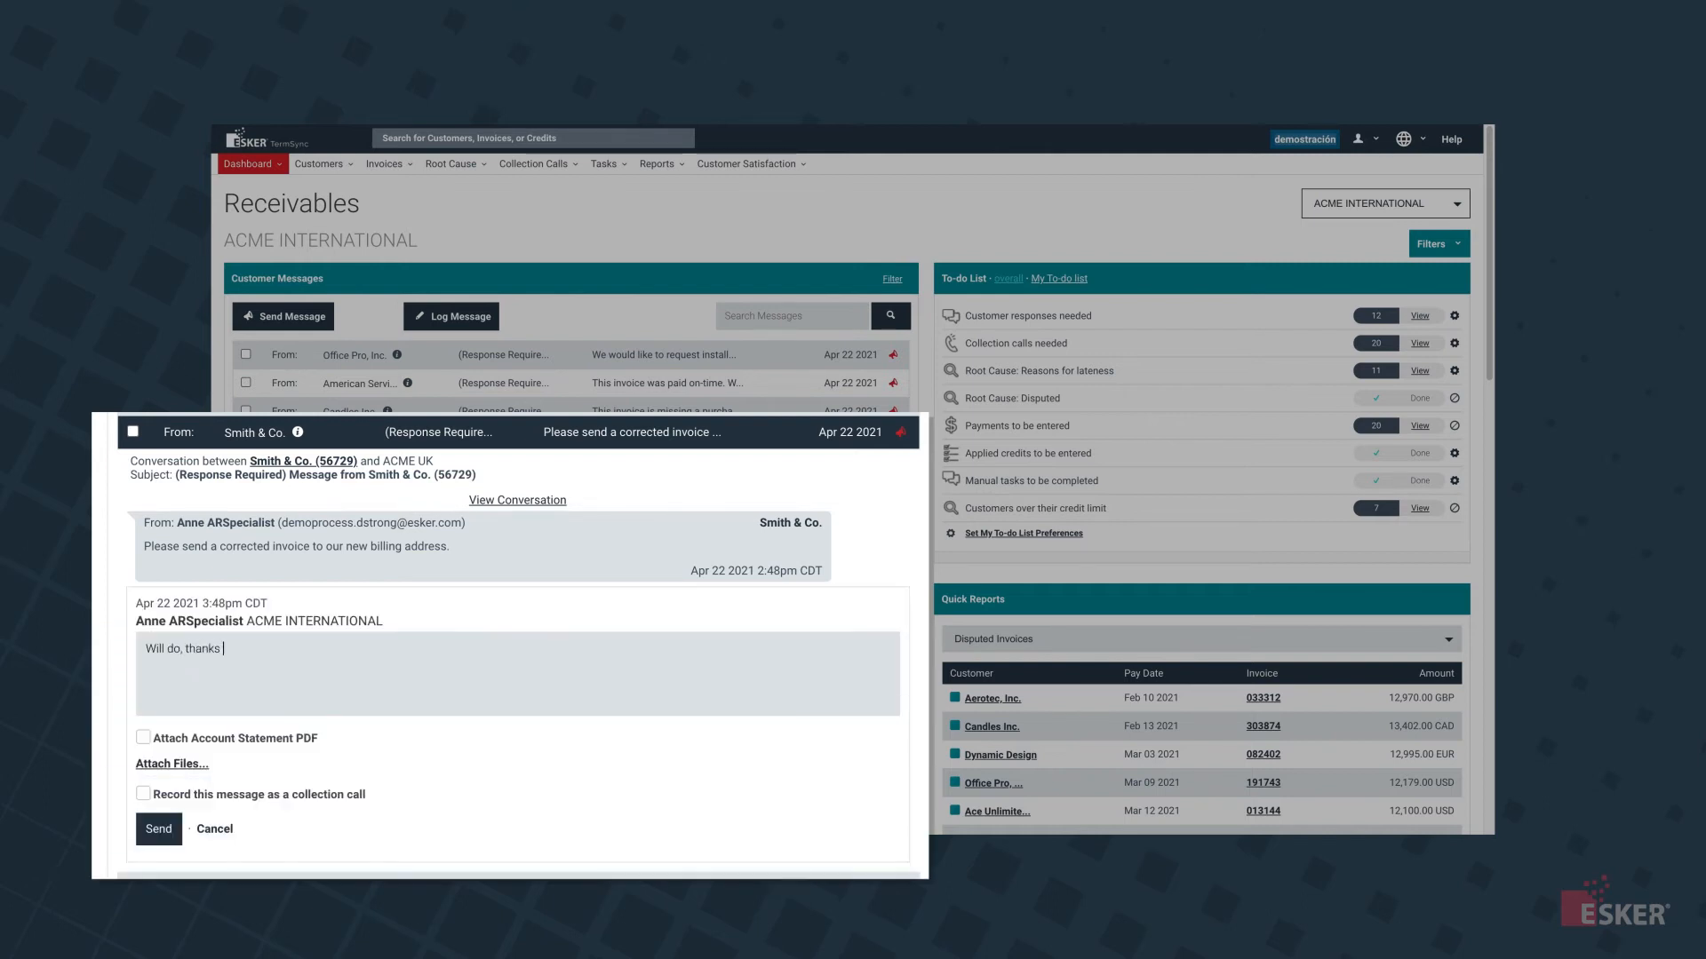
text(for letting us know!)
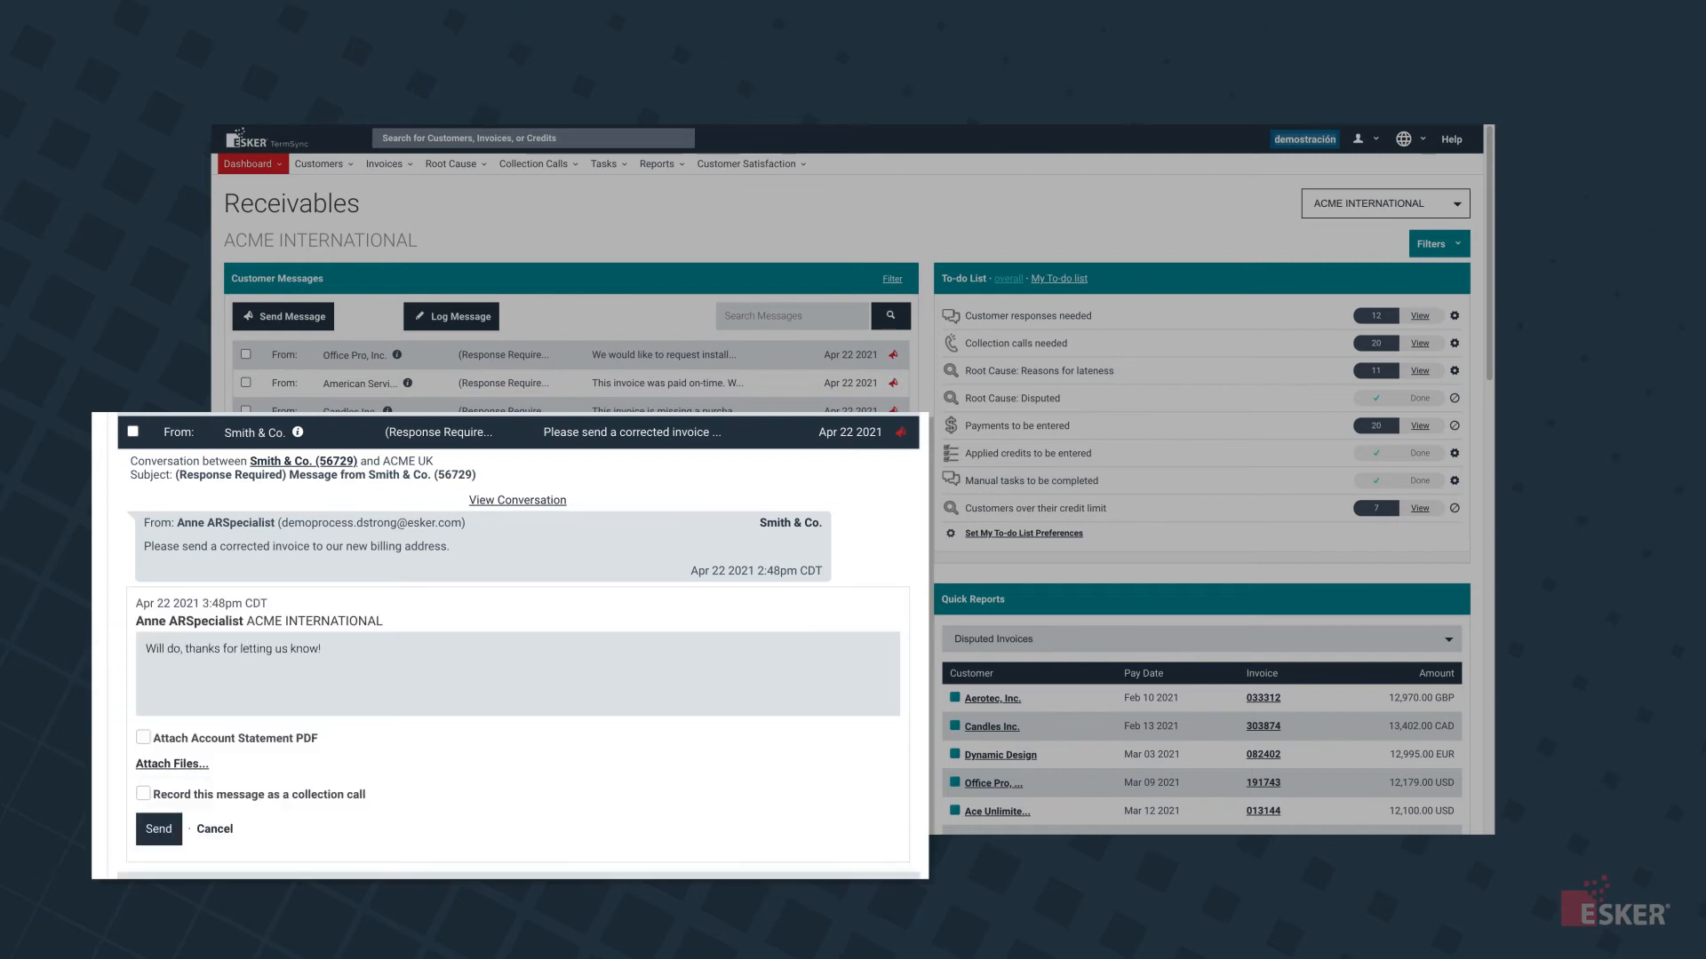
click(158, 829)
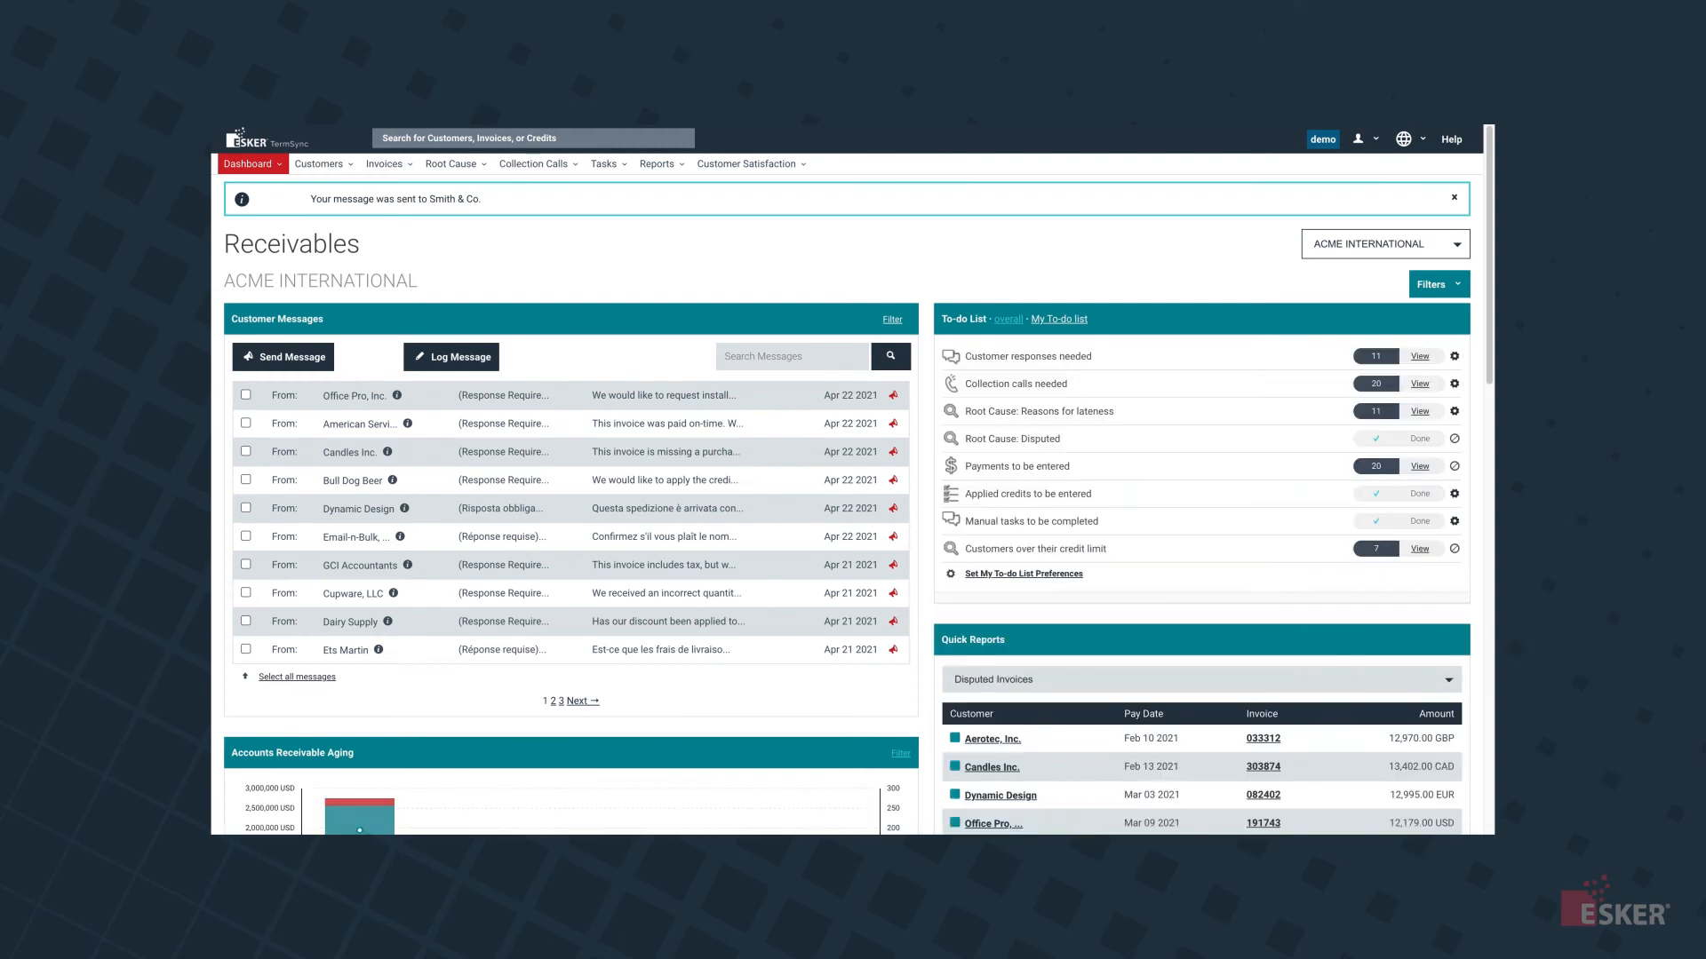
scroll(down, 3)
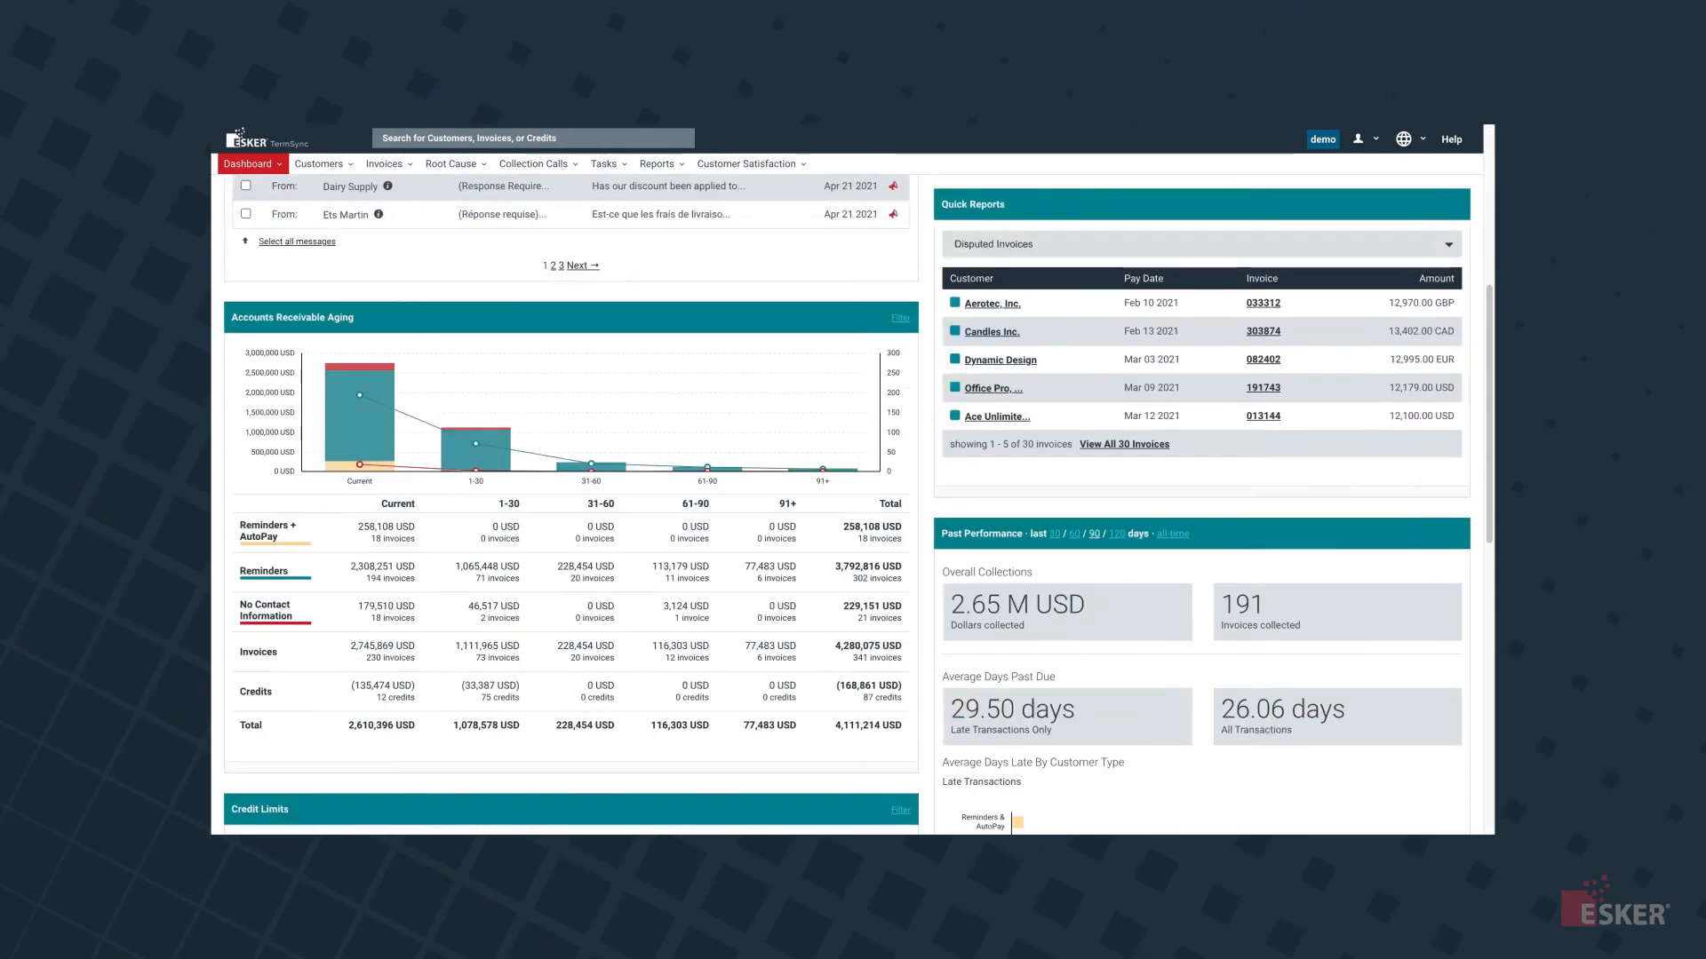
click(397, 485)
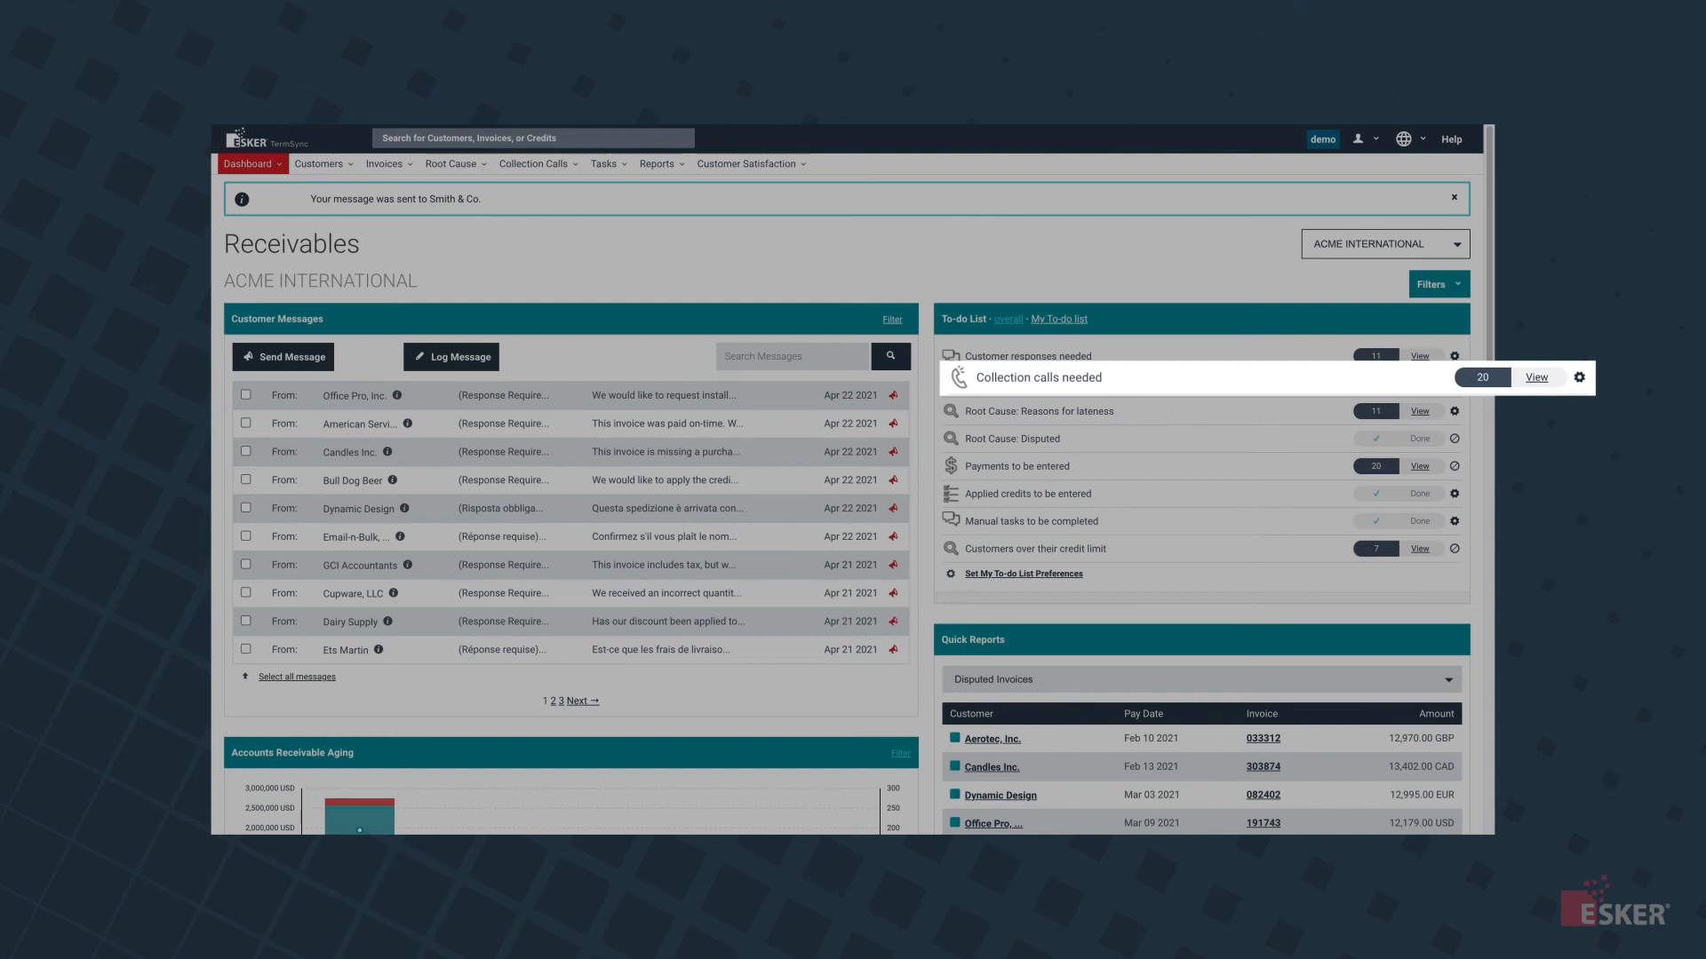
Start logging a collection call for Dairy Supply, then view the Collections Forecast report
click(1535, 378)
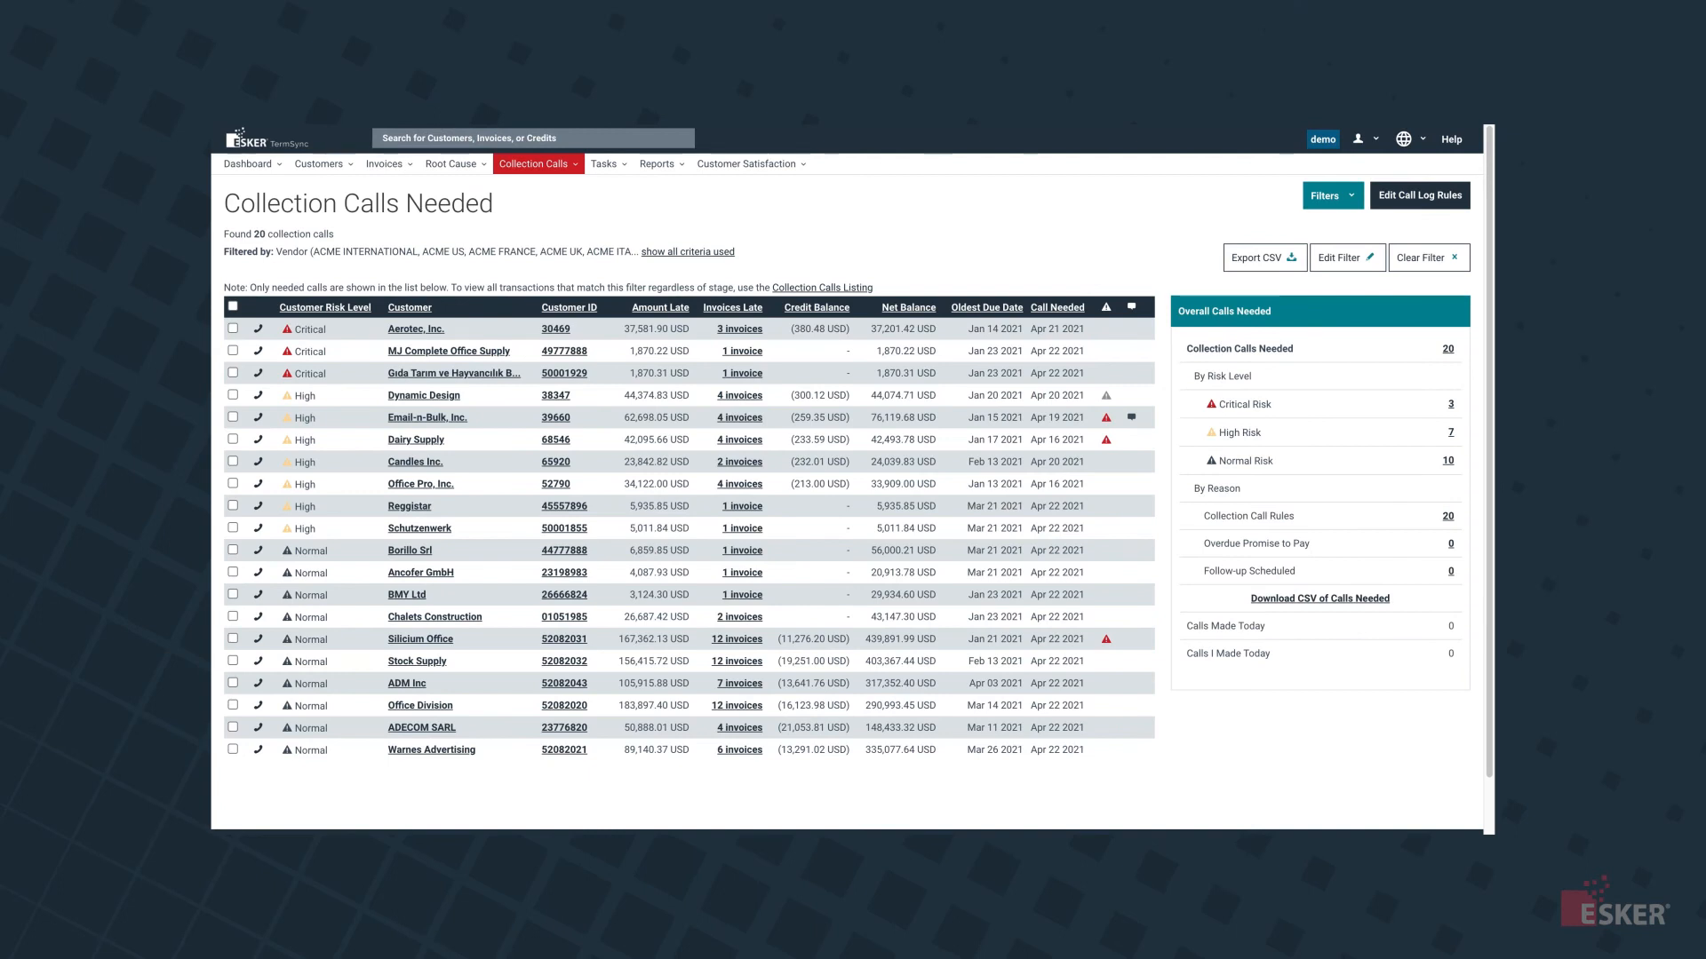
click(416, 440)
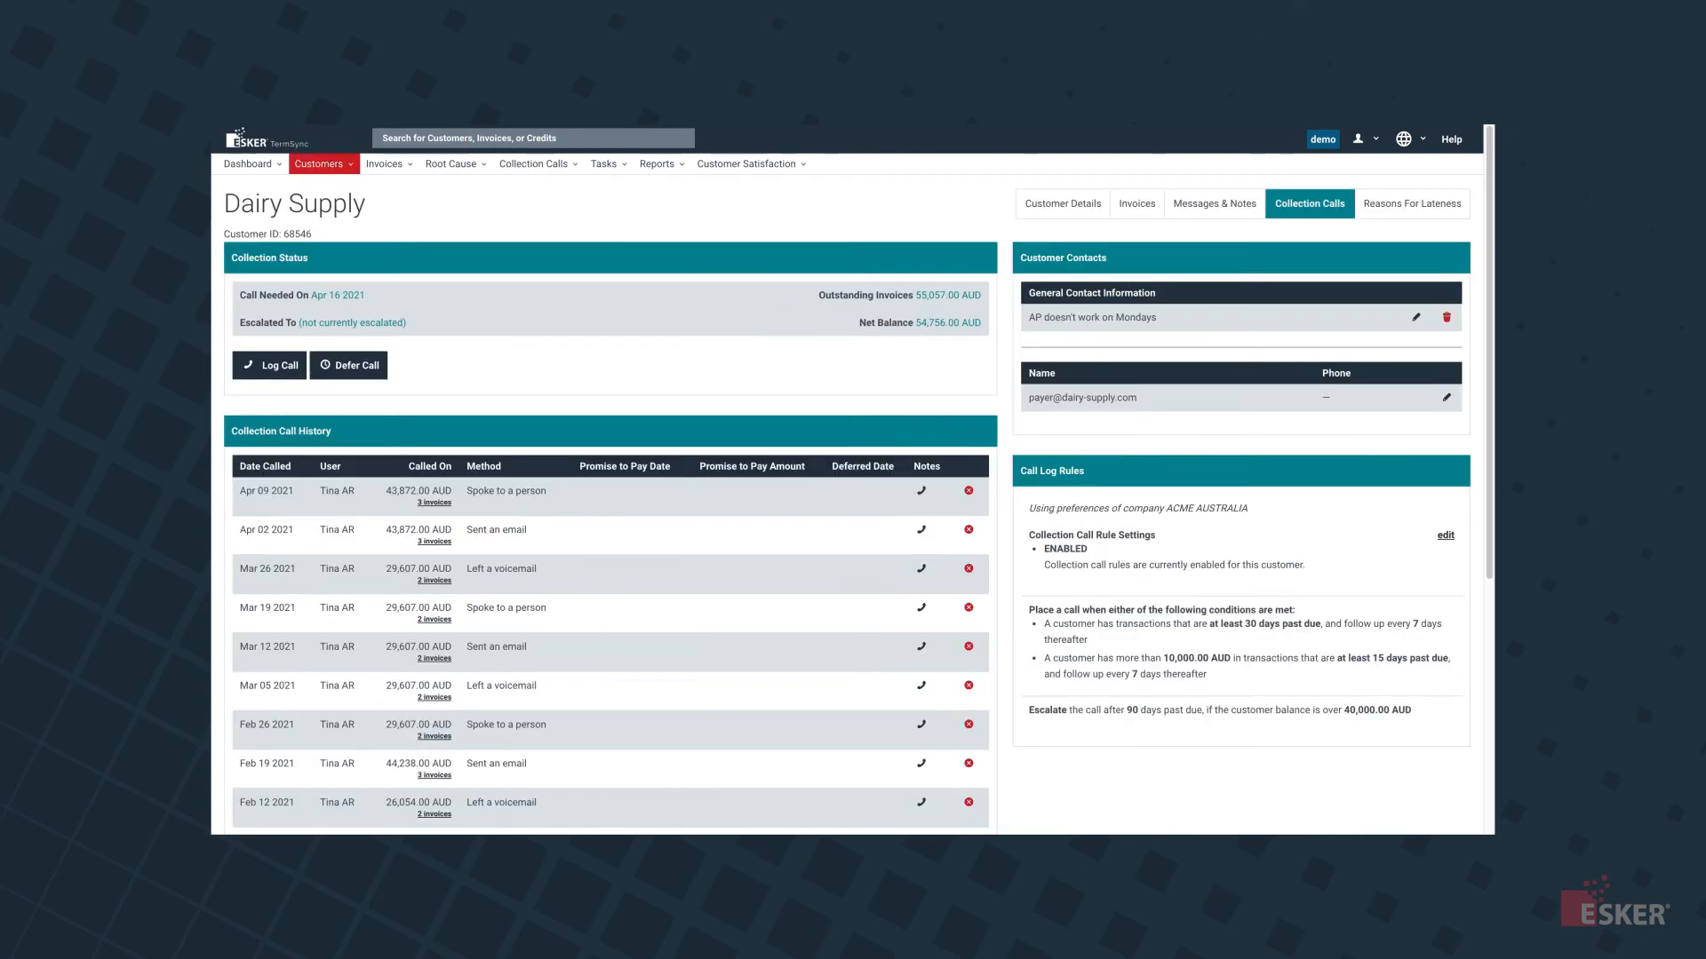
click(1215, 204)
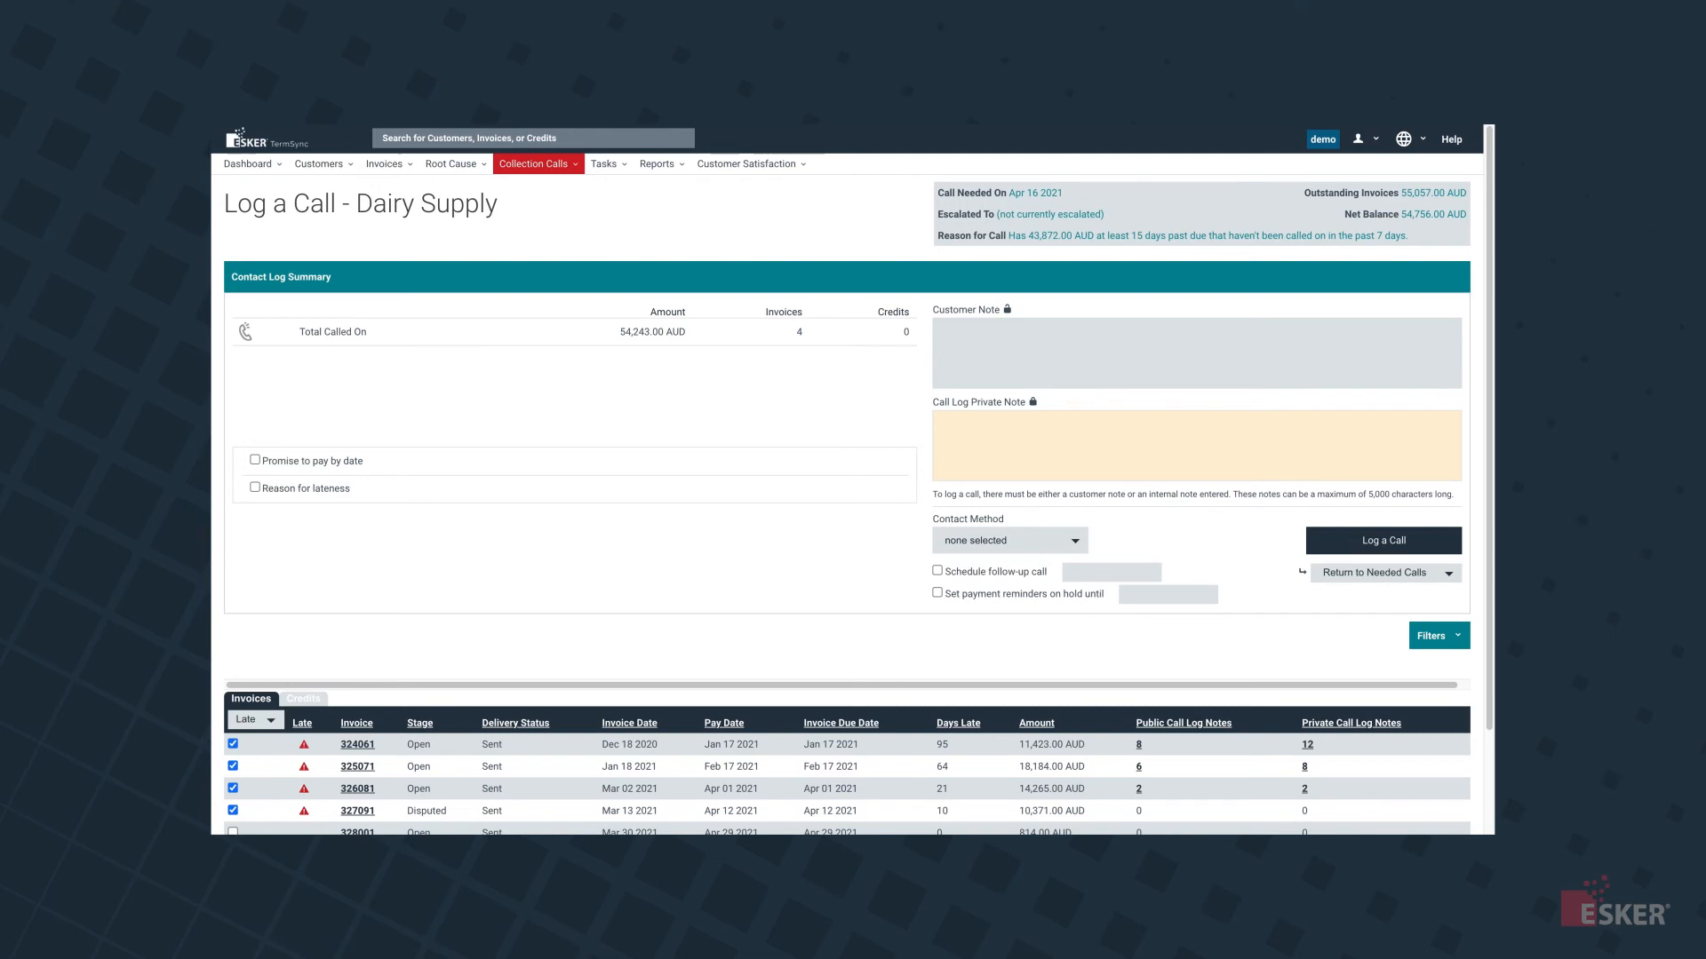
click(657, 163)
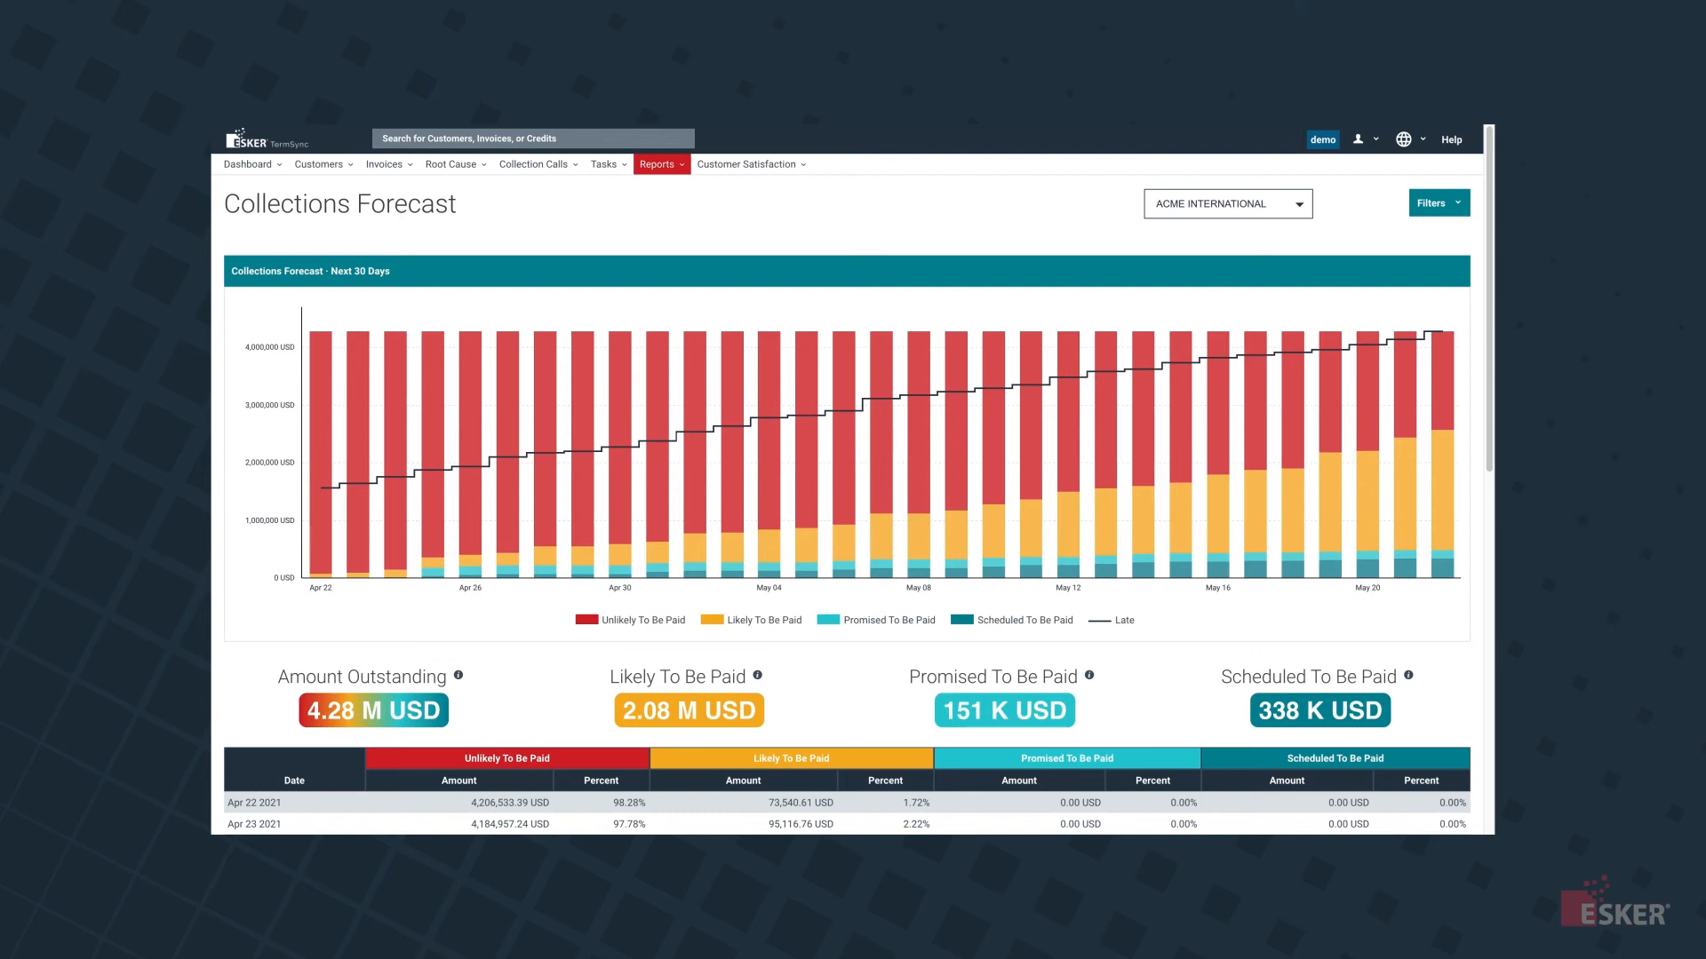
mouse_move(623, 456)
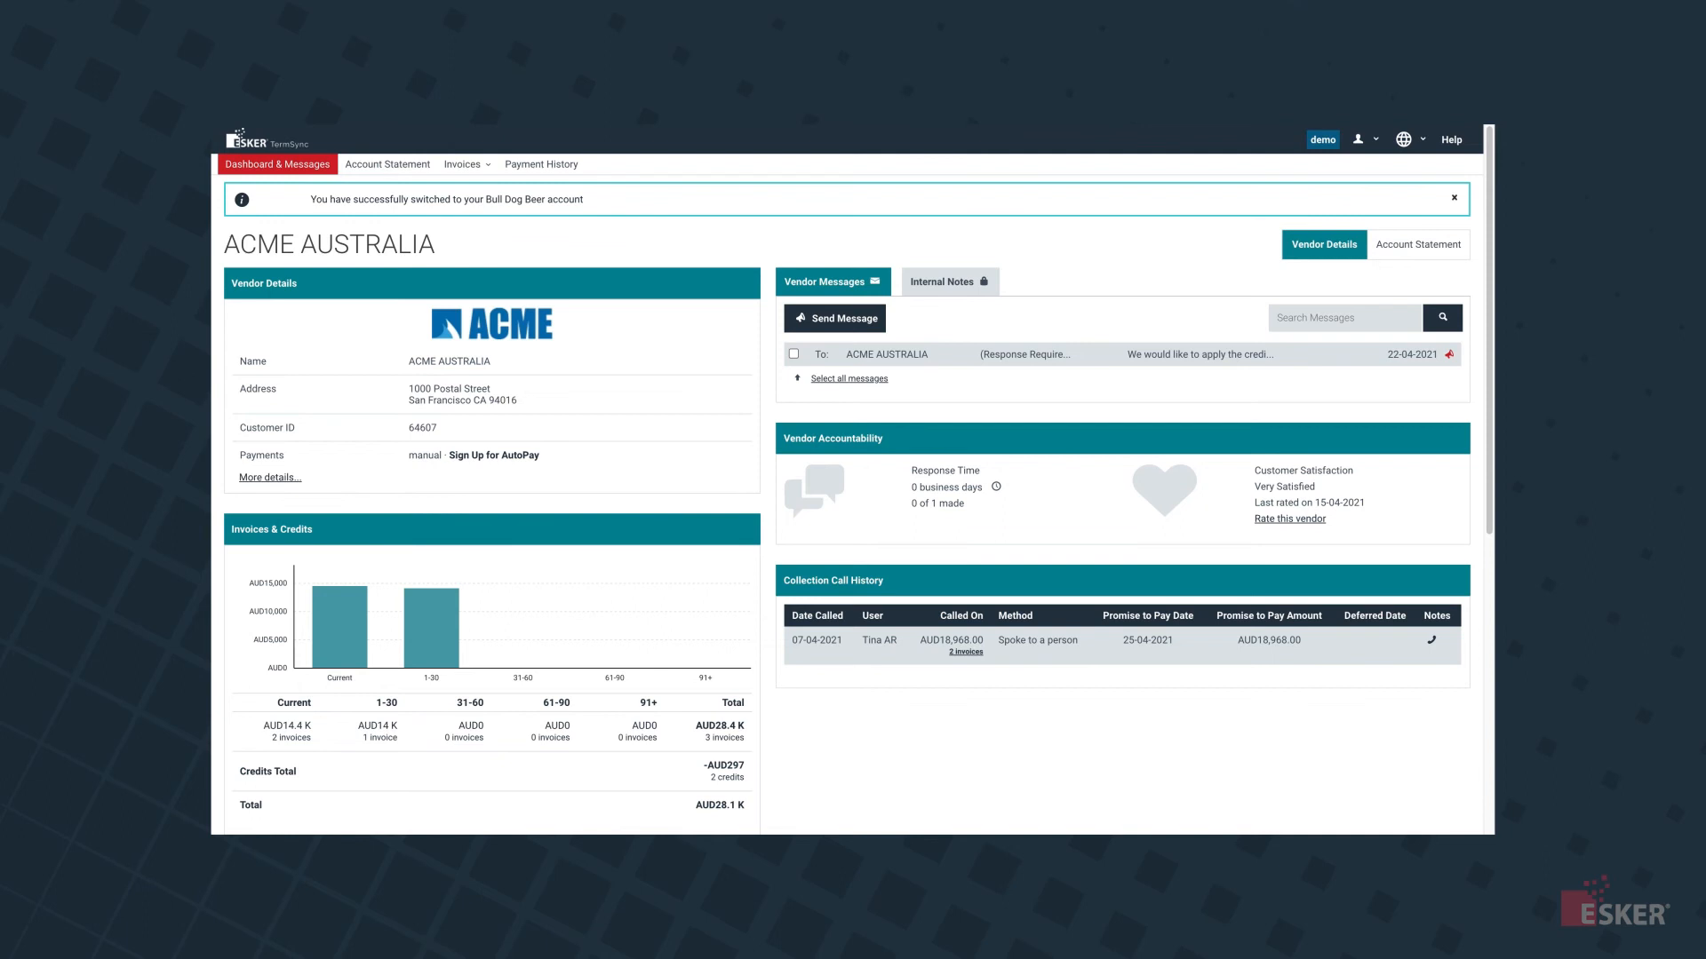
Pay the selected ACME Australia invoice from the account statement without applying available credits
click(386, 163)
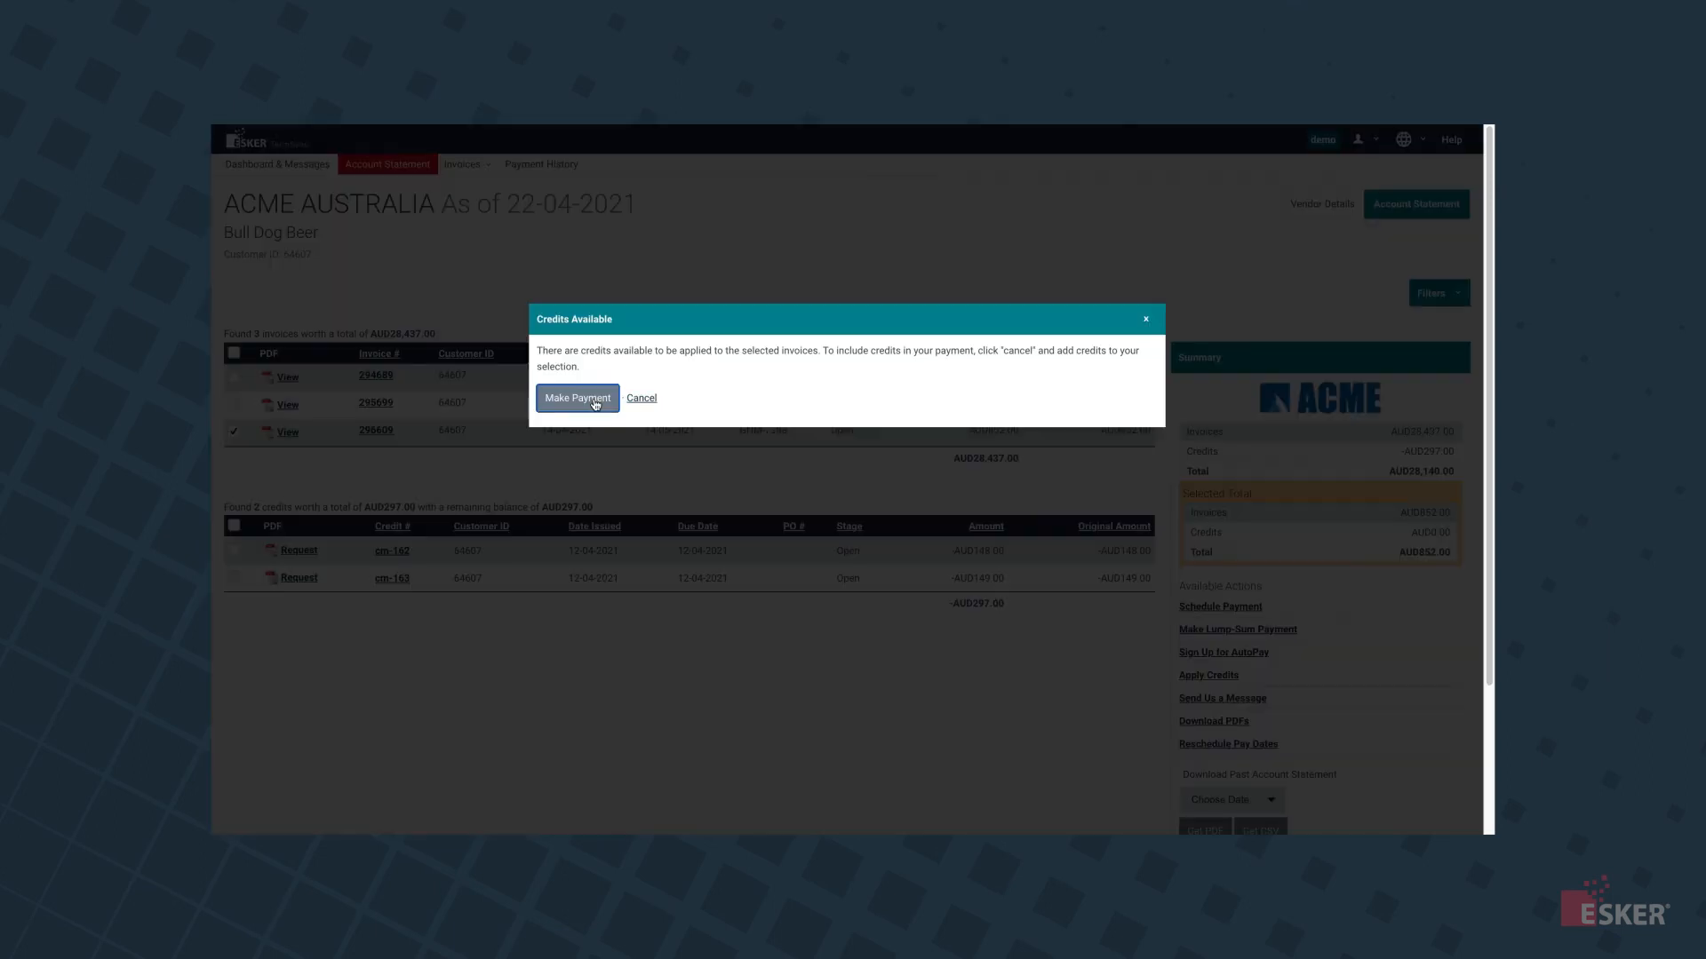
click(578, 397)
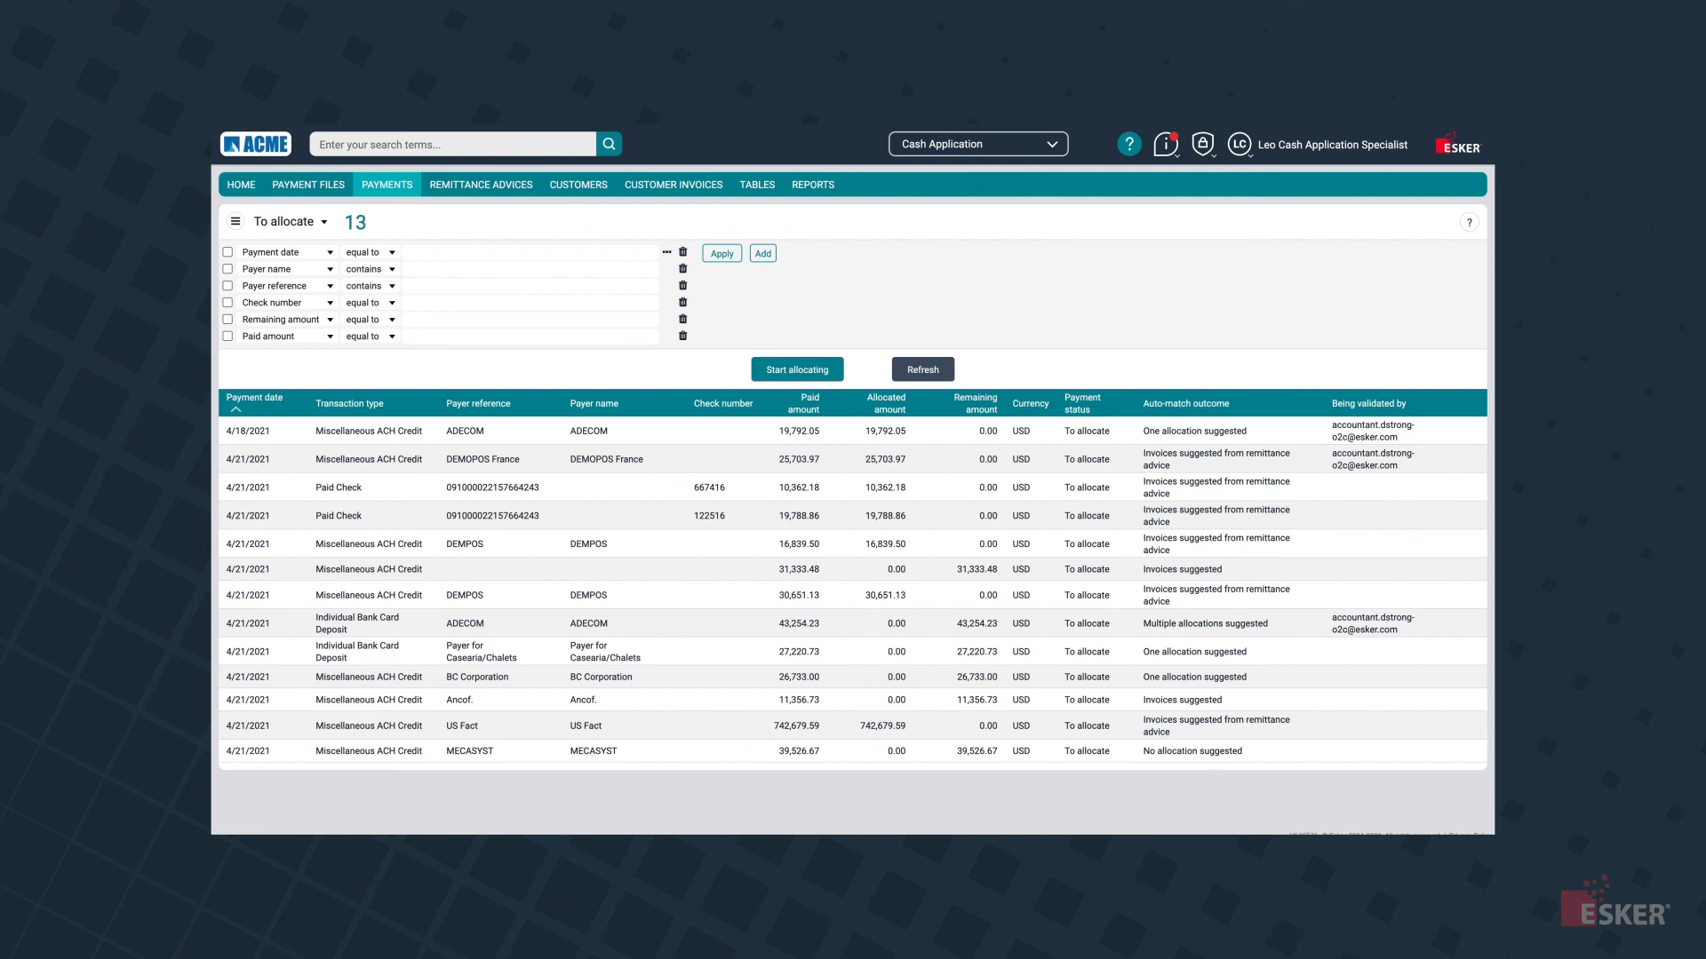
mouse_move(464, 544)
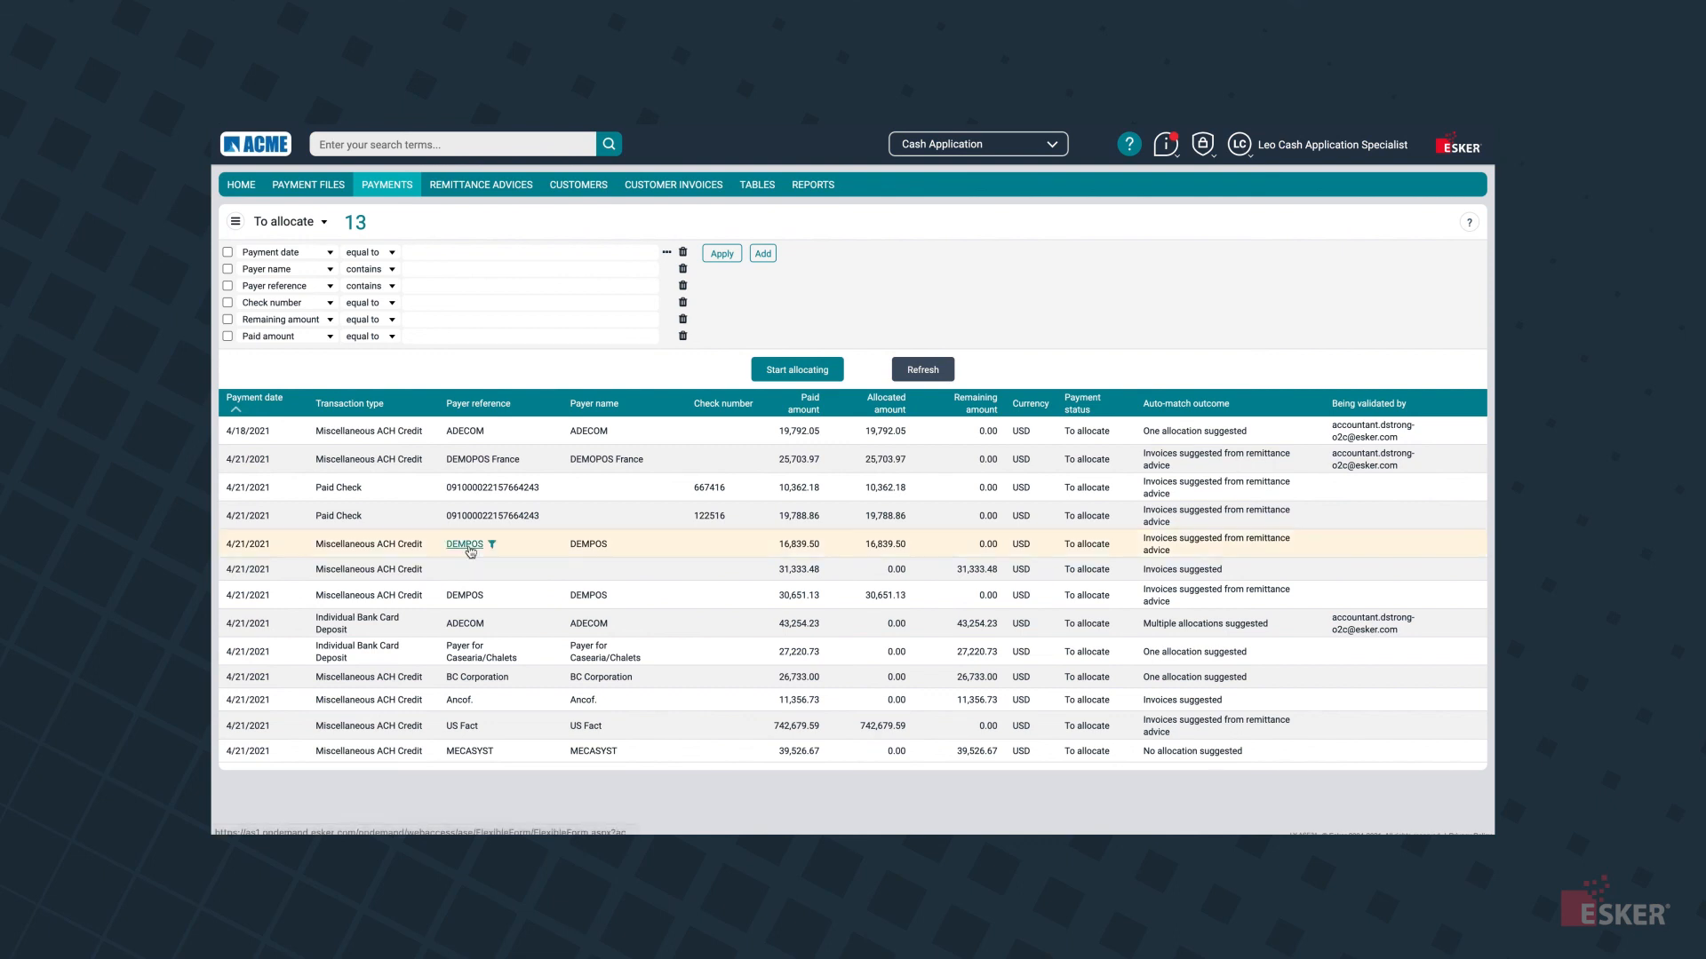
Review the suggested invoice matches for the DEMPOS and ADECOM payment allocations
click(464, 544)
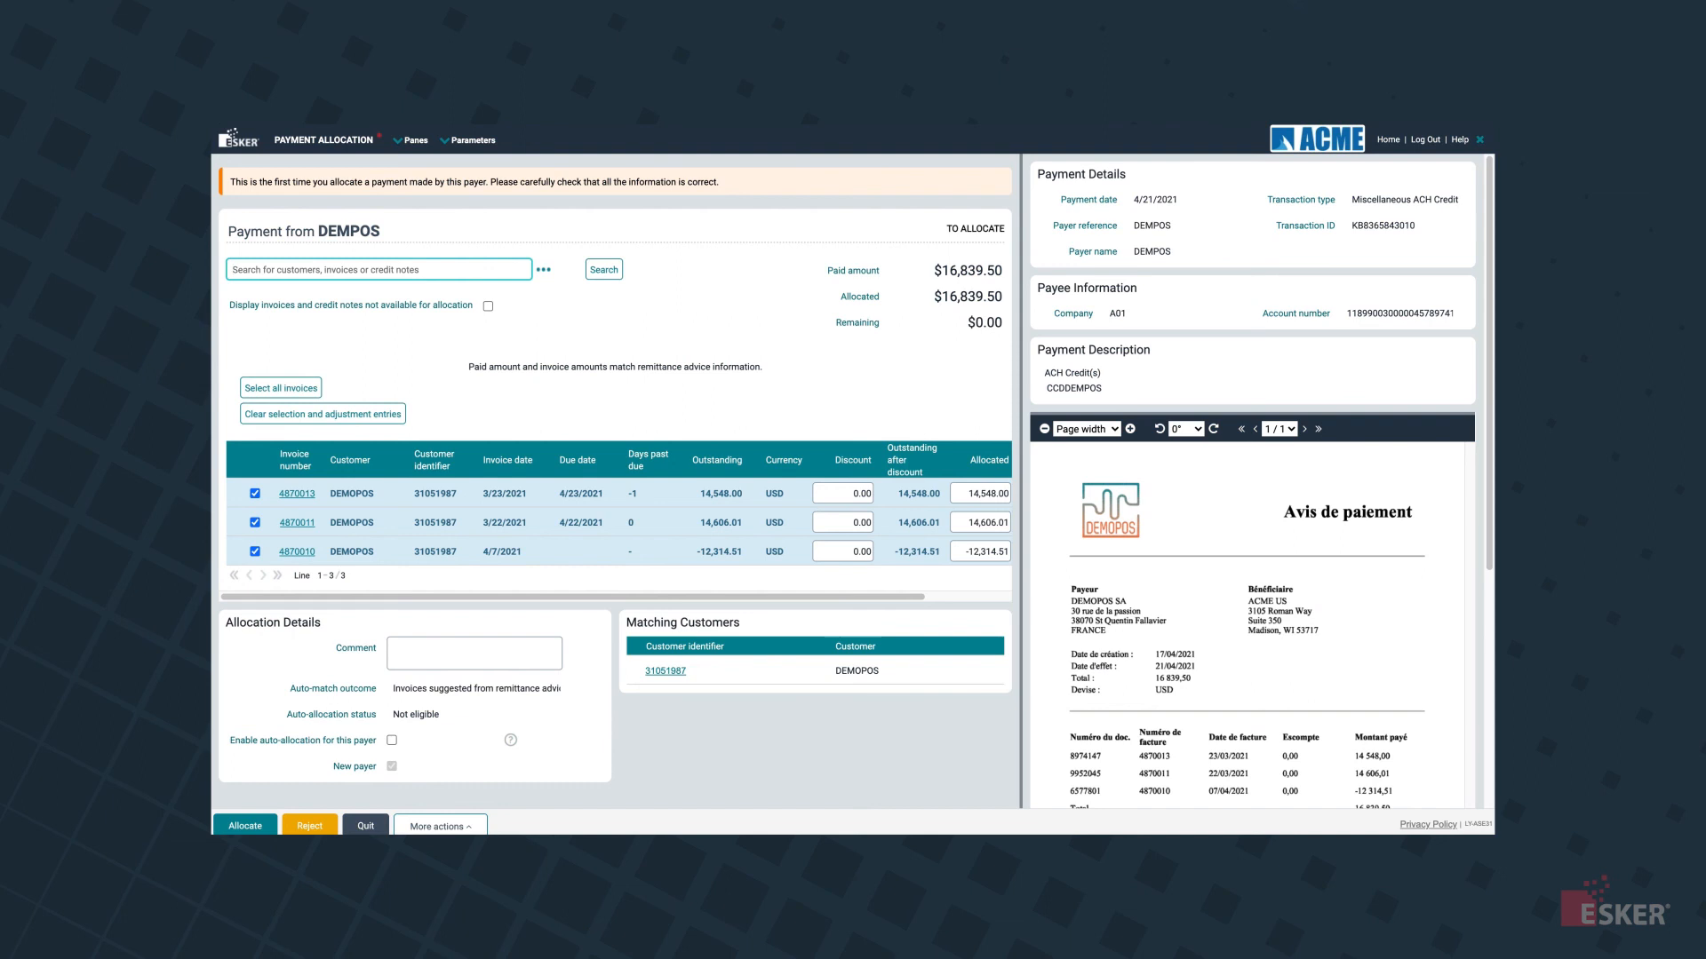
scroll(down, 3)
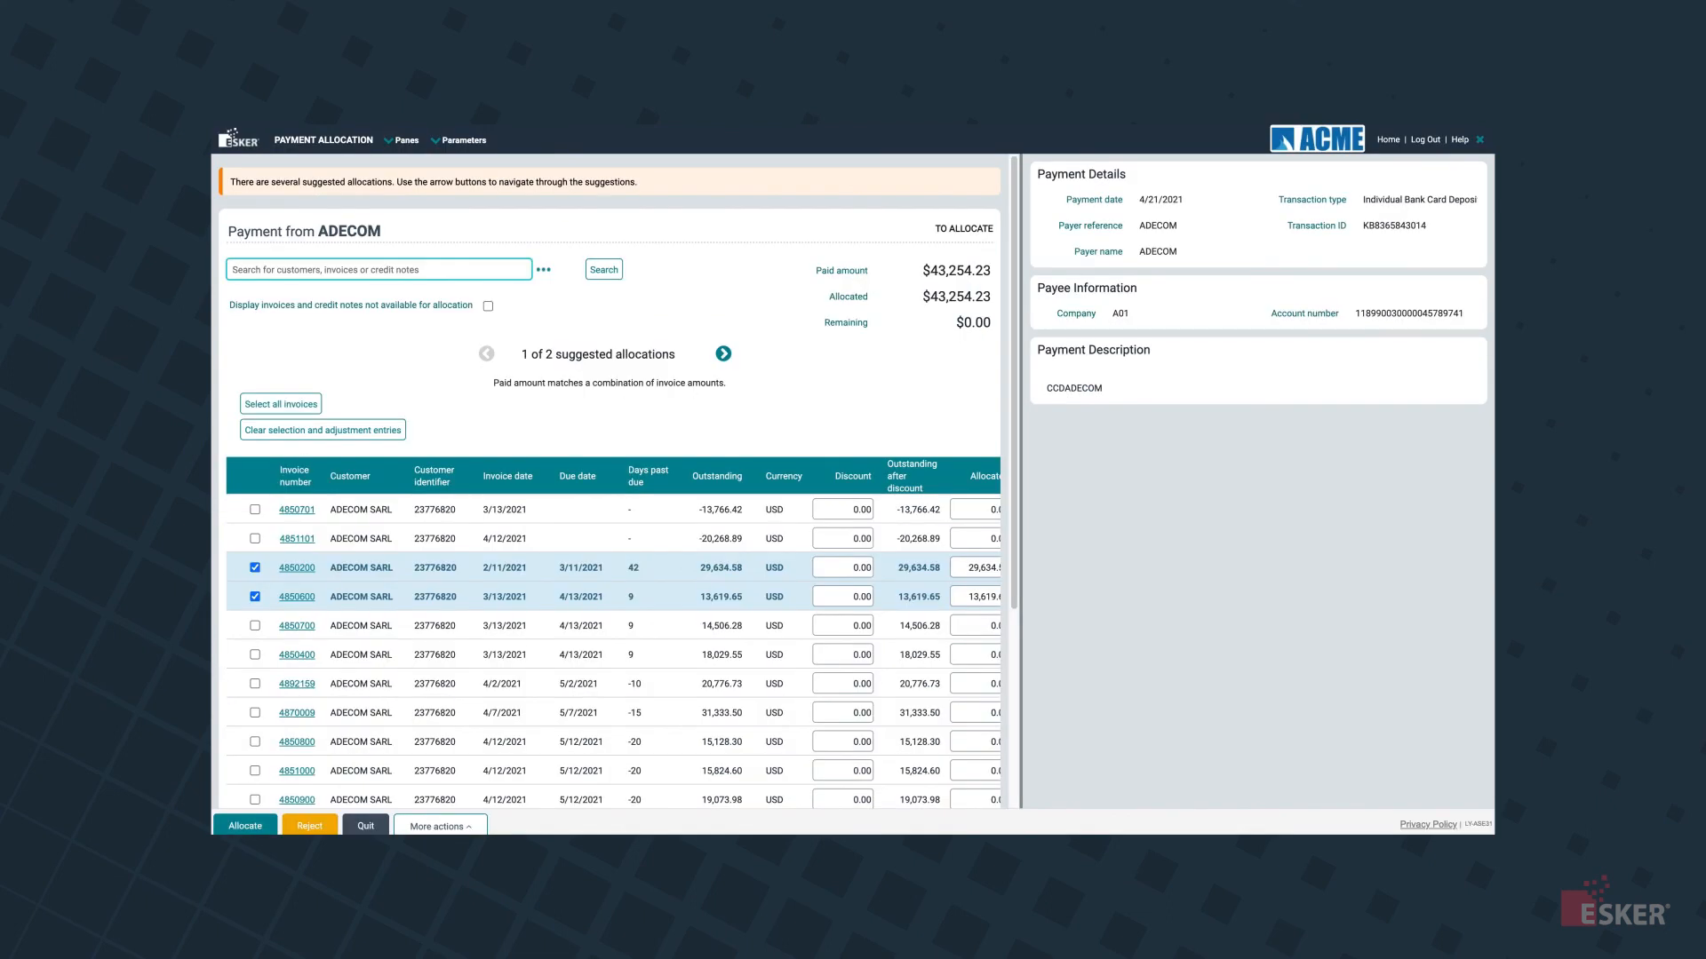
click(722, 354)
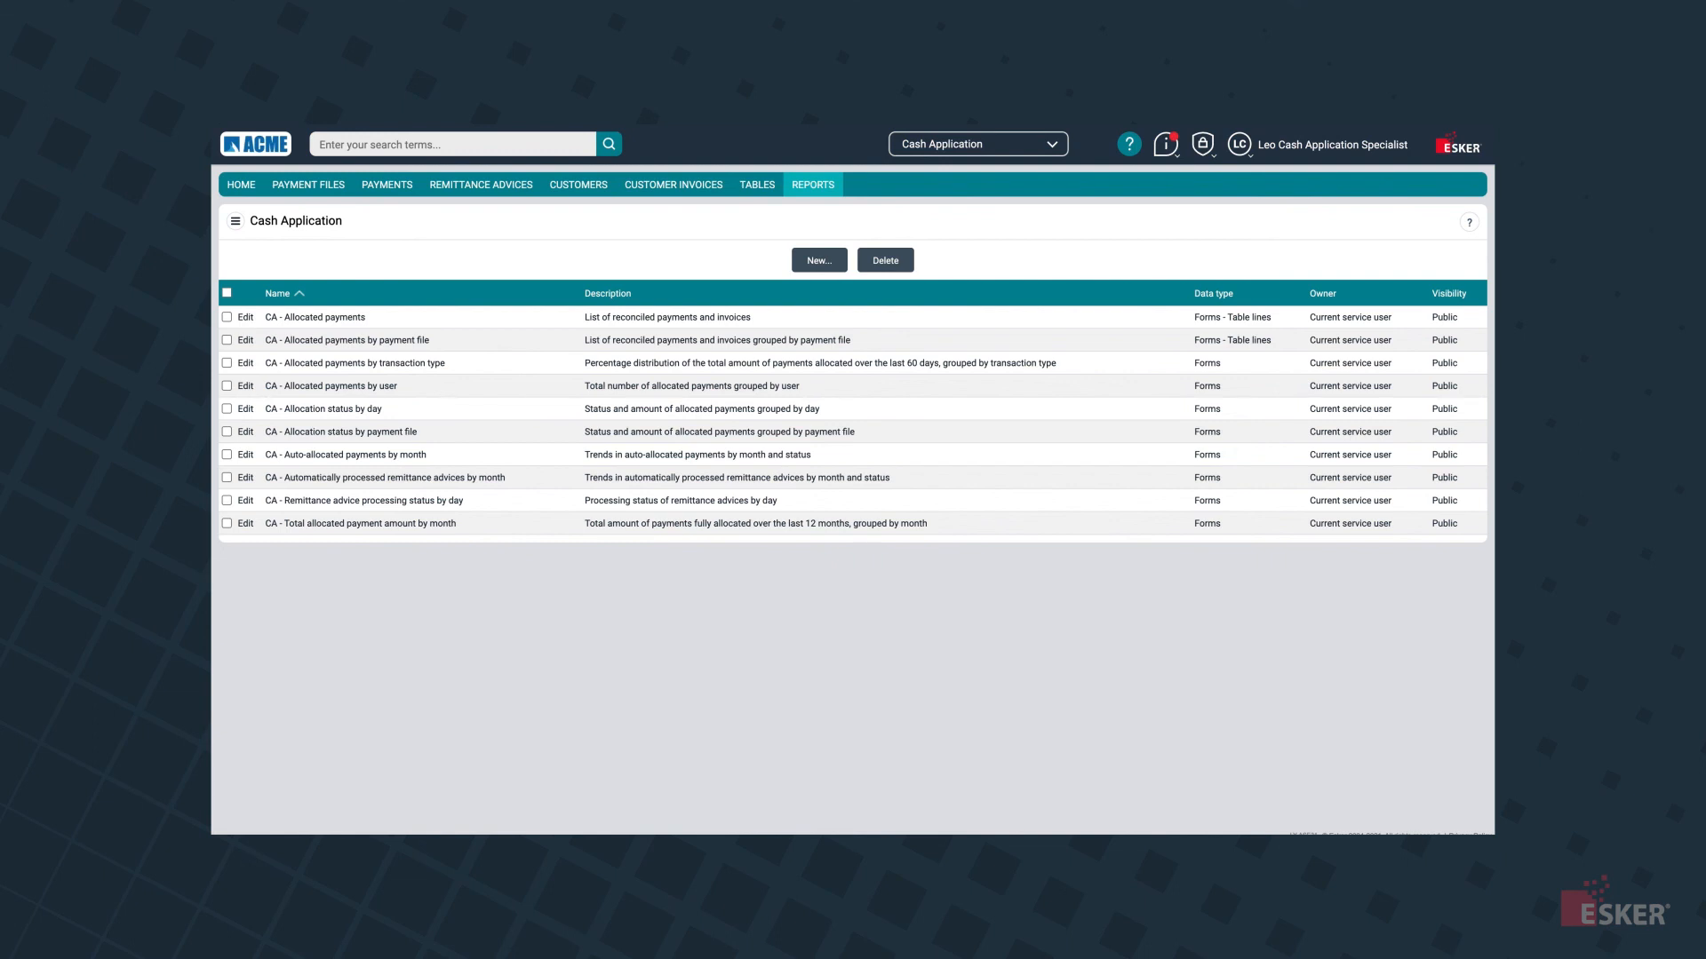
Return to the Cash Application home dashboard showing 13 payments ($179,425) to allocate and allocation charts
click(241, 184)
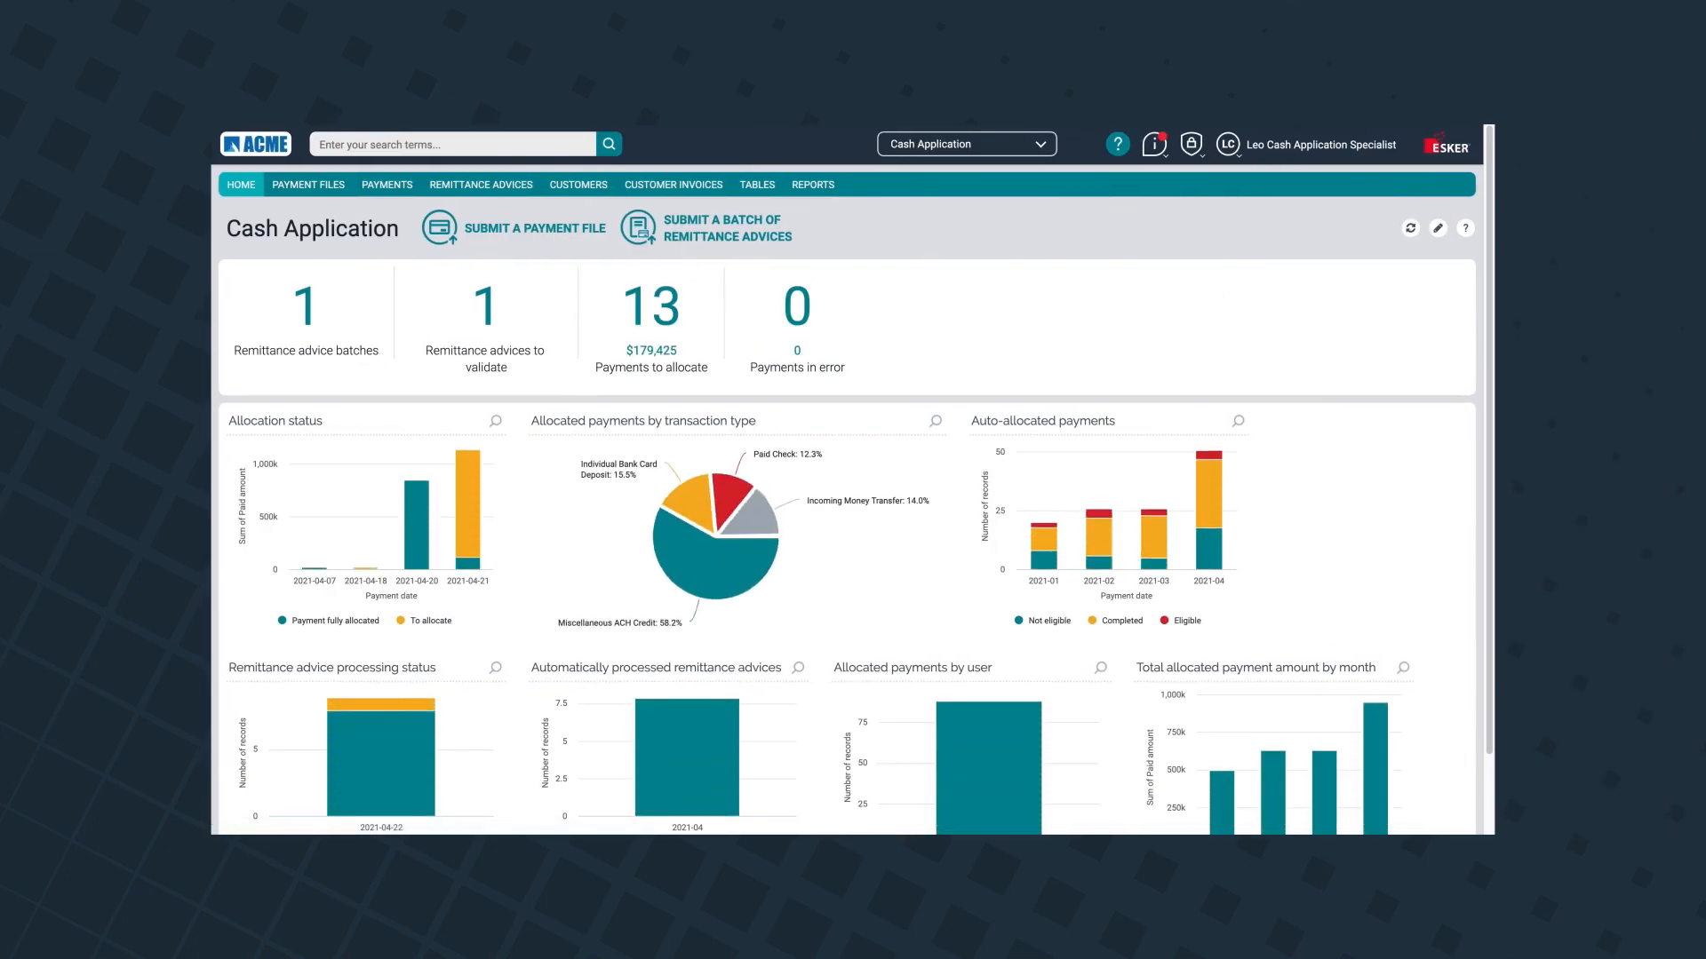